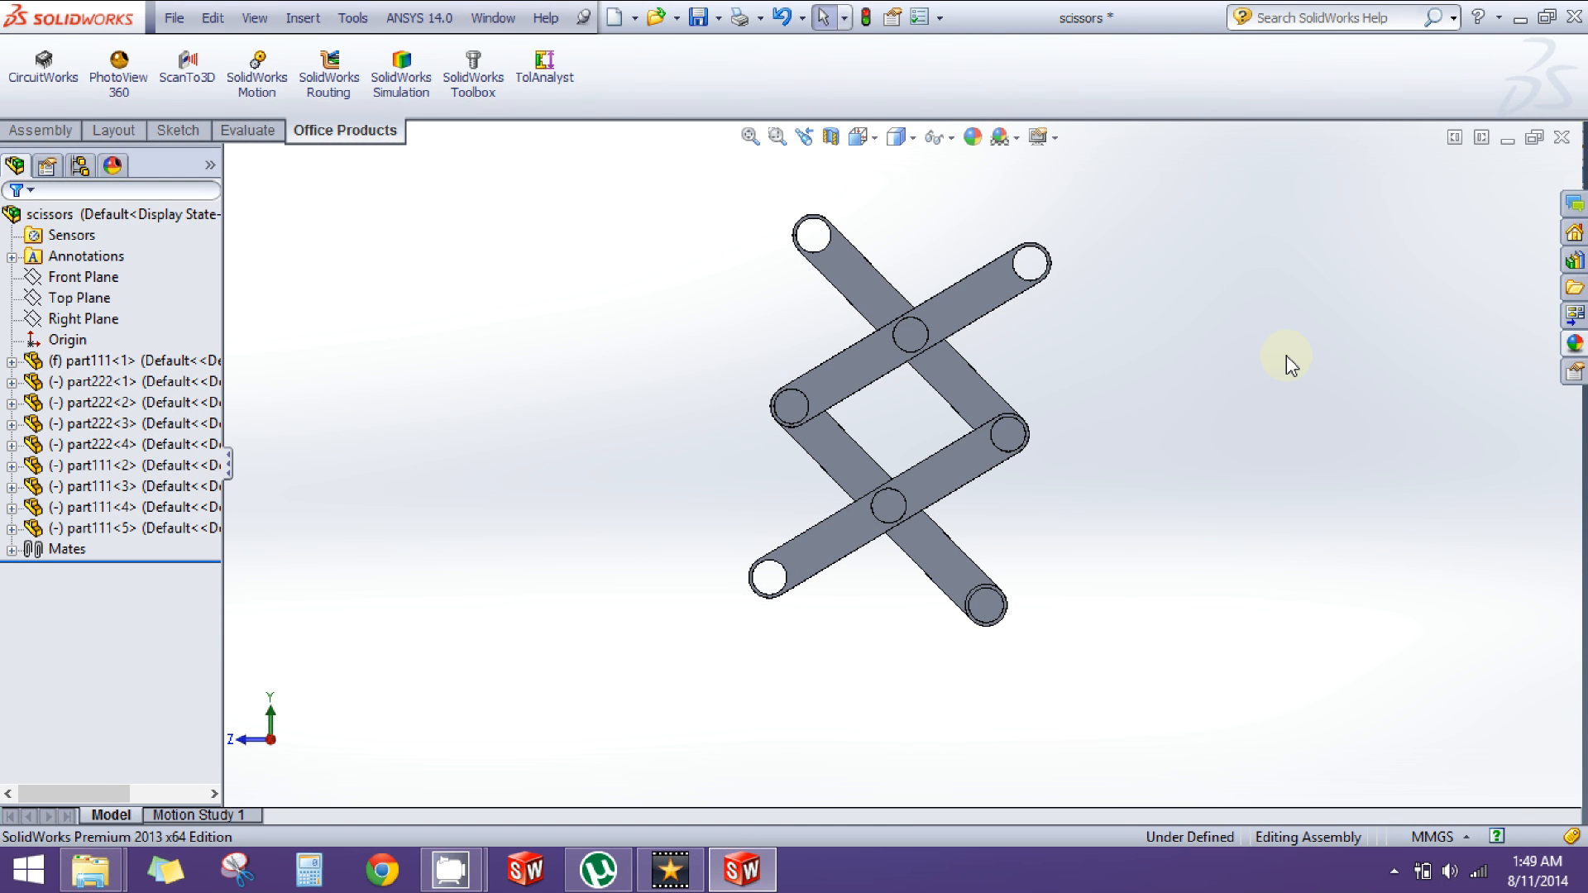
mouse_move(1364, 274)
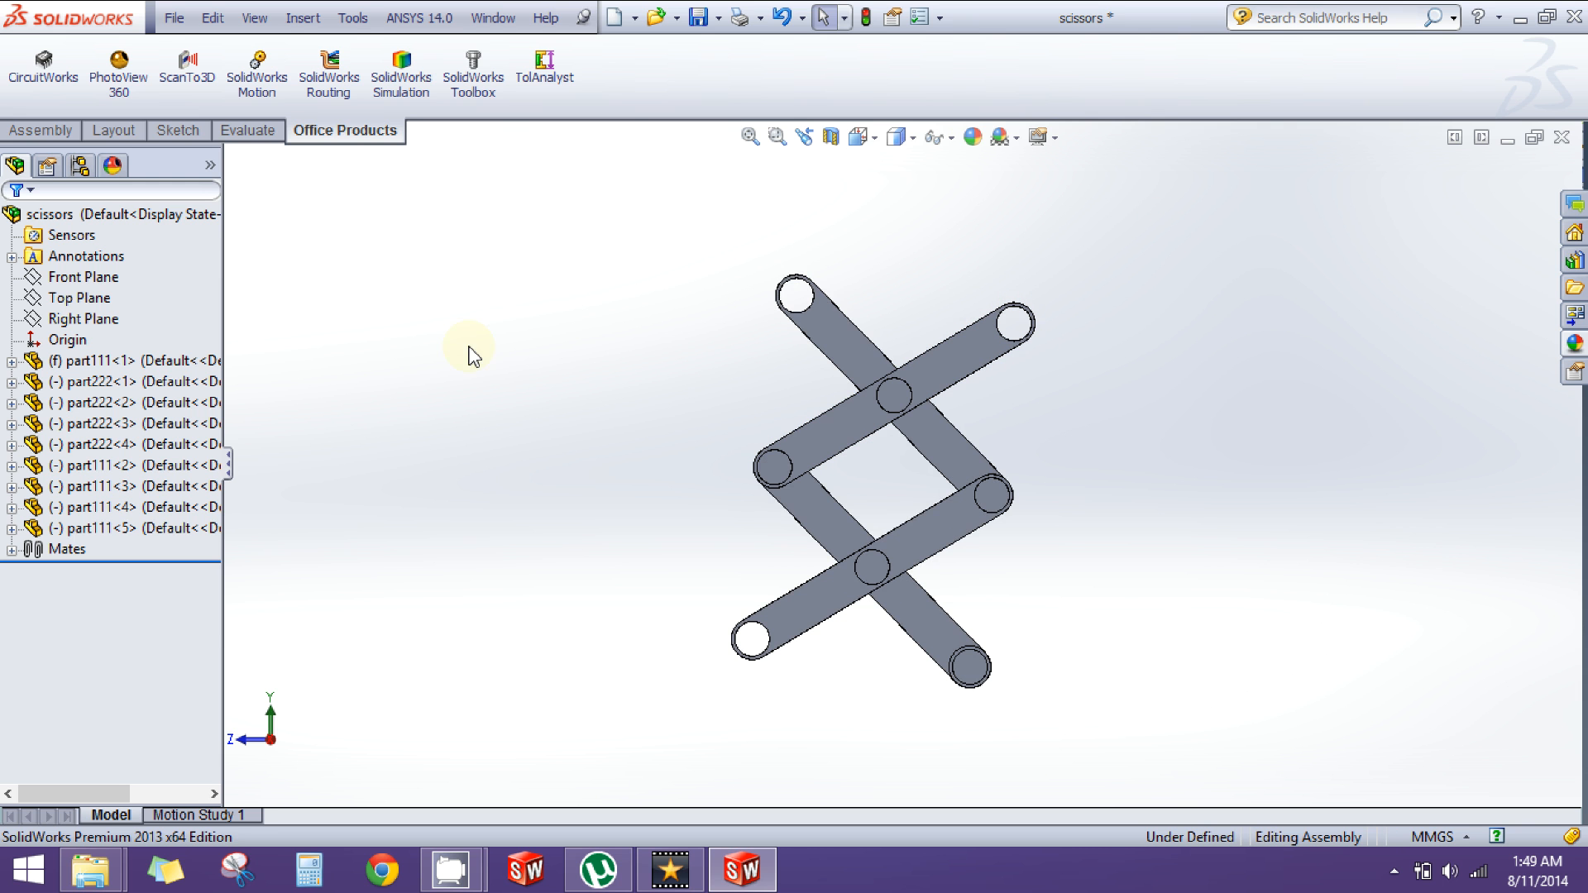
mouse_move(514, 489)
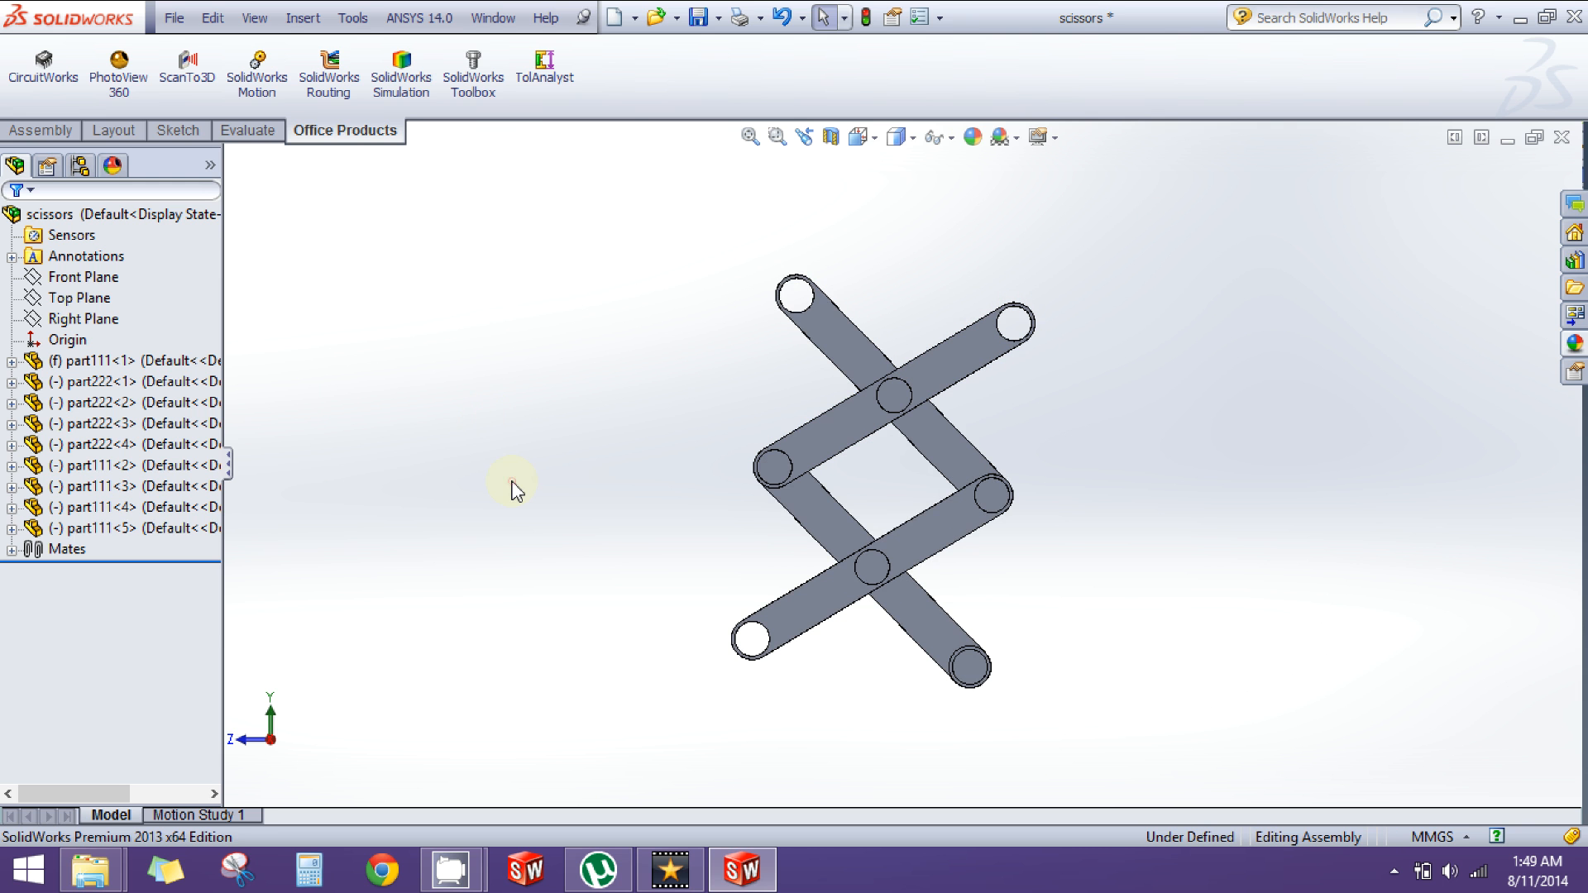
mouse_move(471, 300)
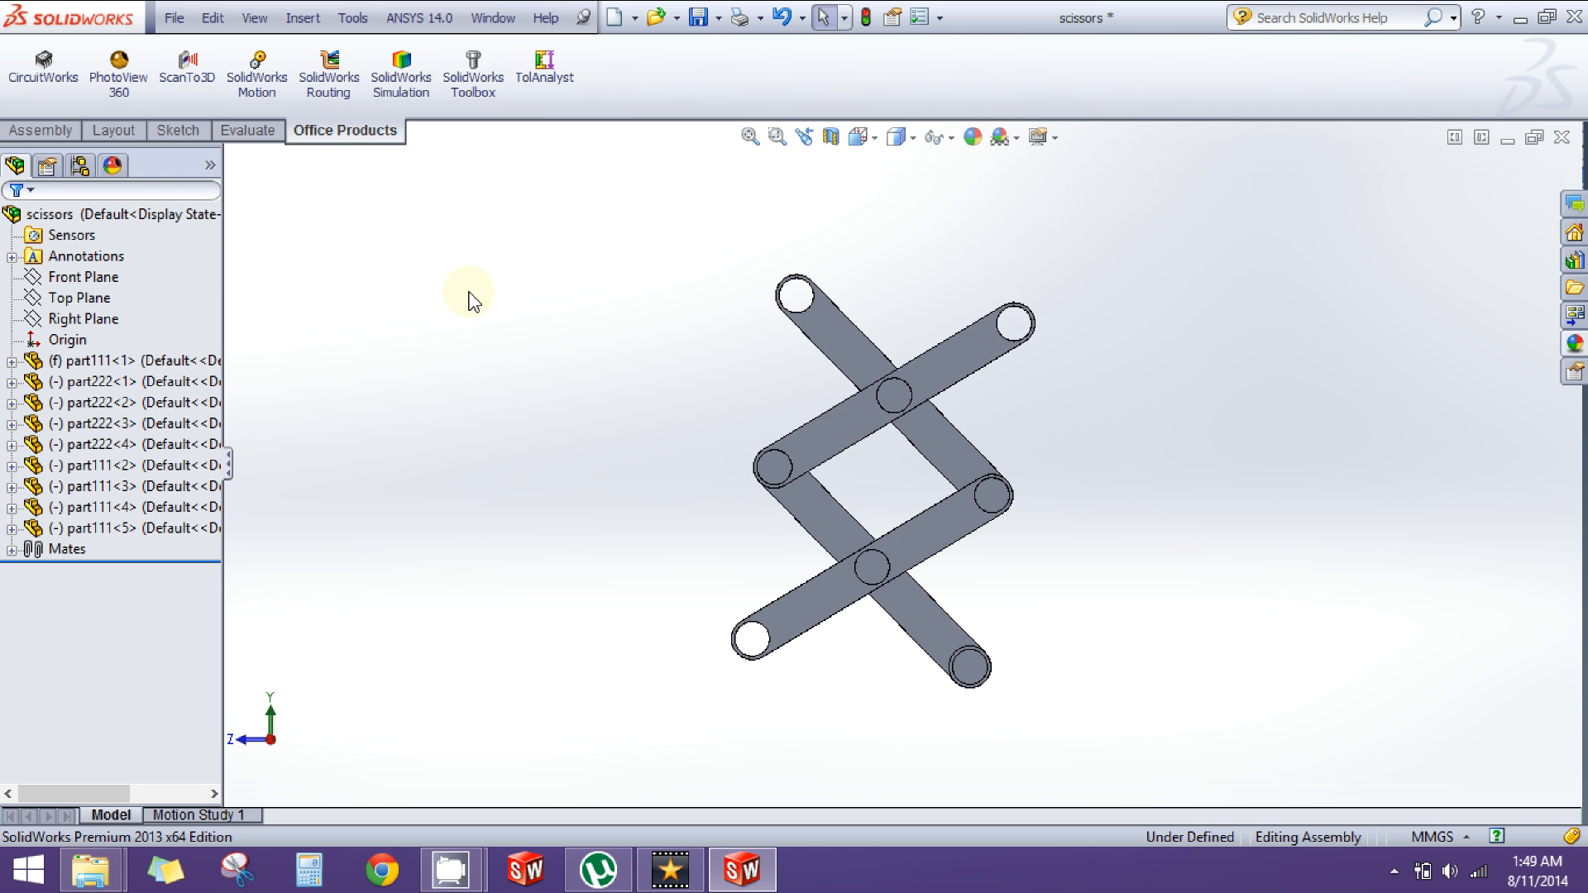
mouse_move(485, 313)
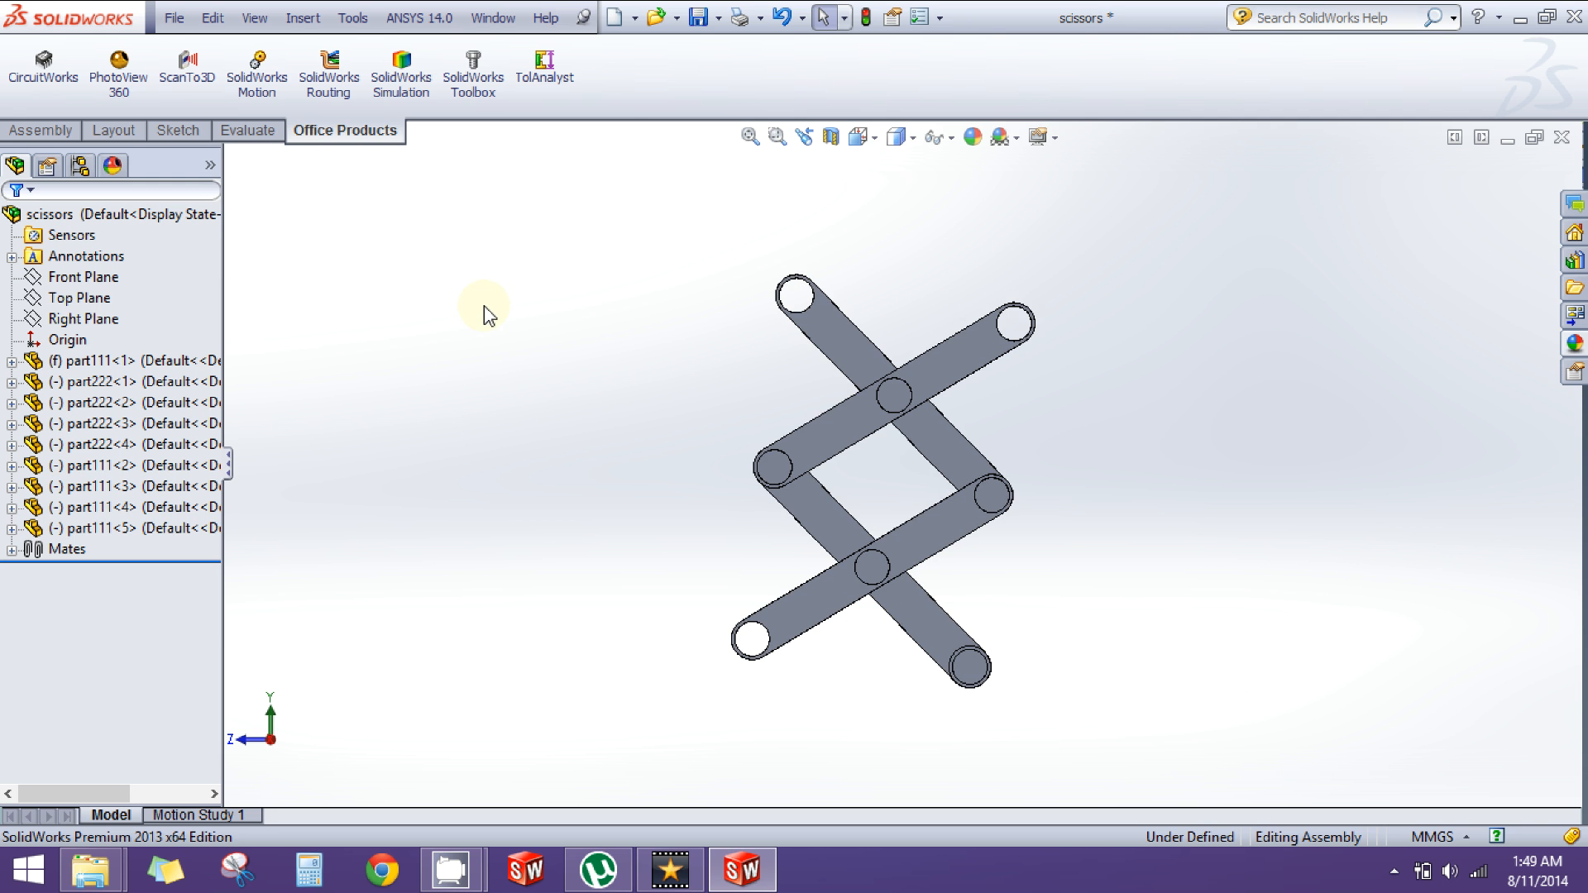
mouse_move(1280, 396)
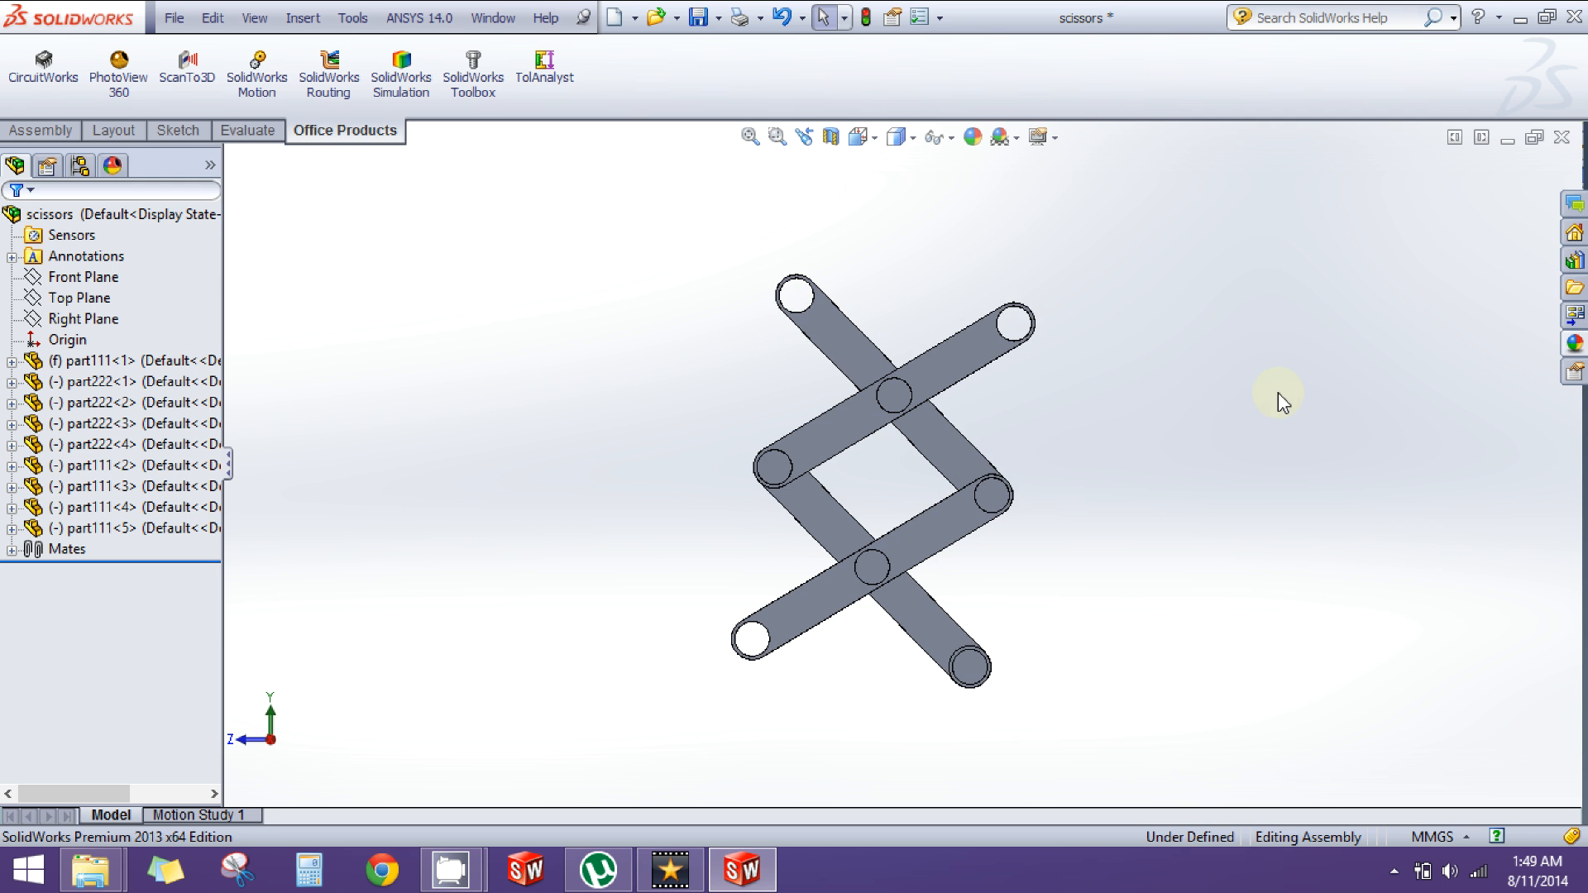
- Apply black high-gloss plastic from Appearances > Plastic > High Gloss to the scissor links
click(939, 373)
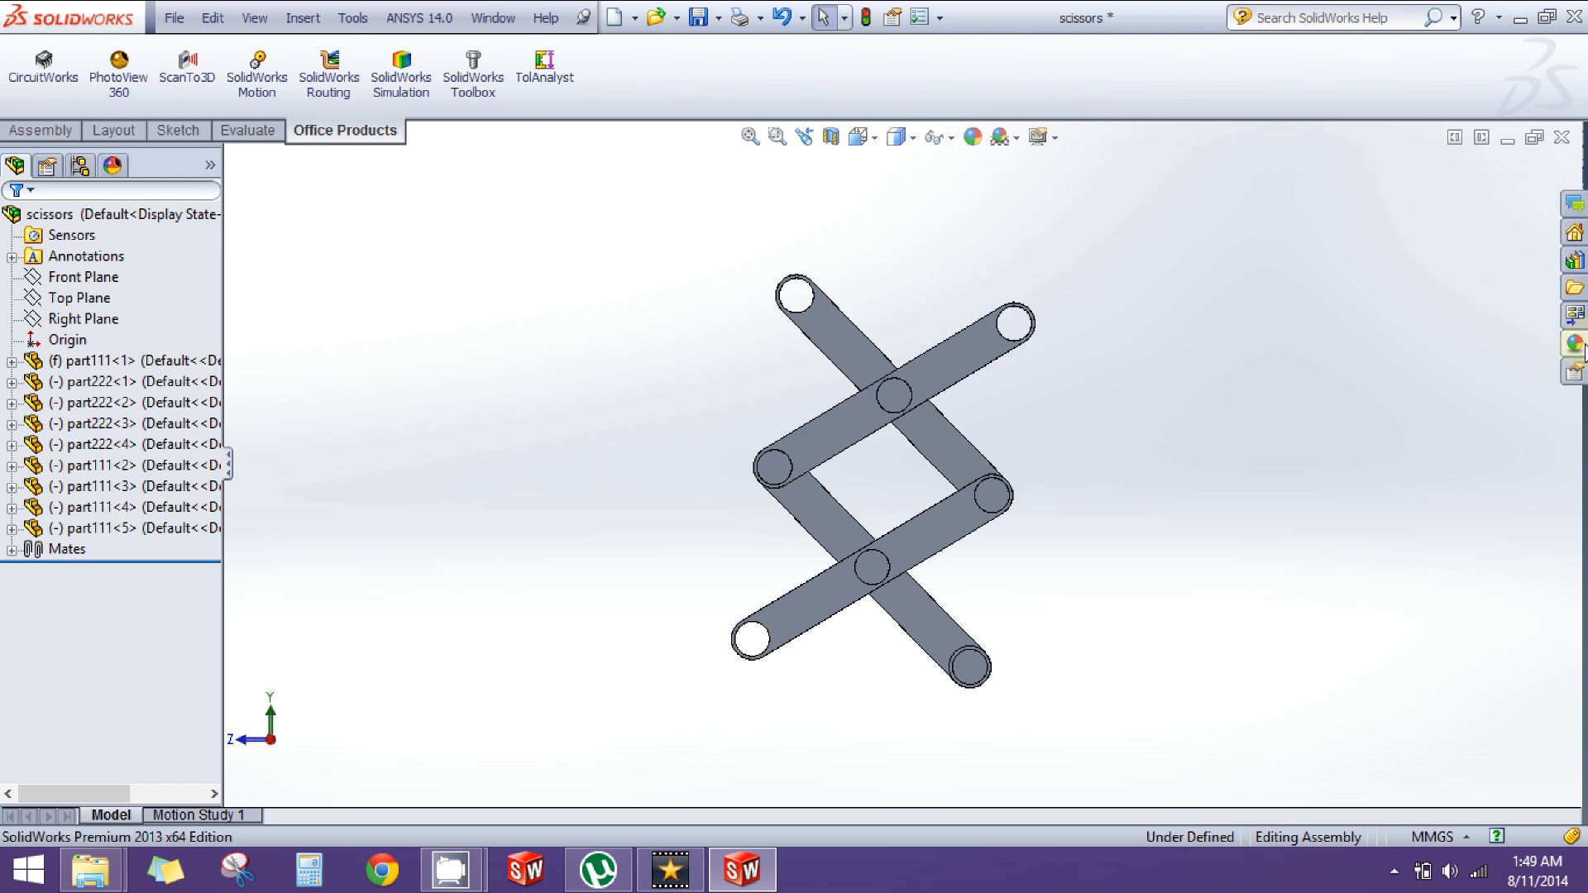
mouse_move(1574, 341)
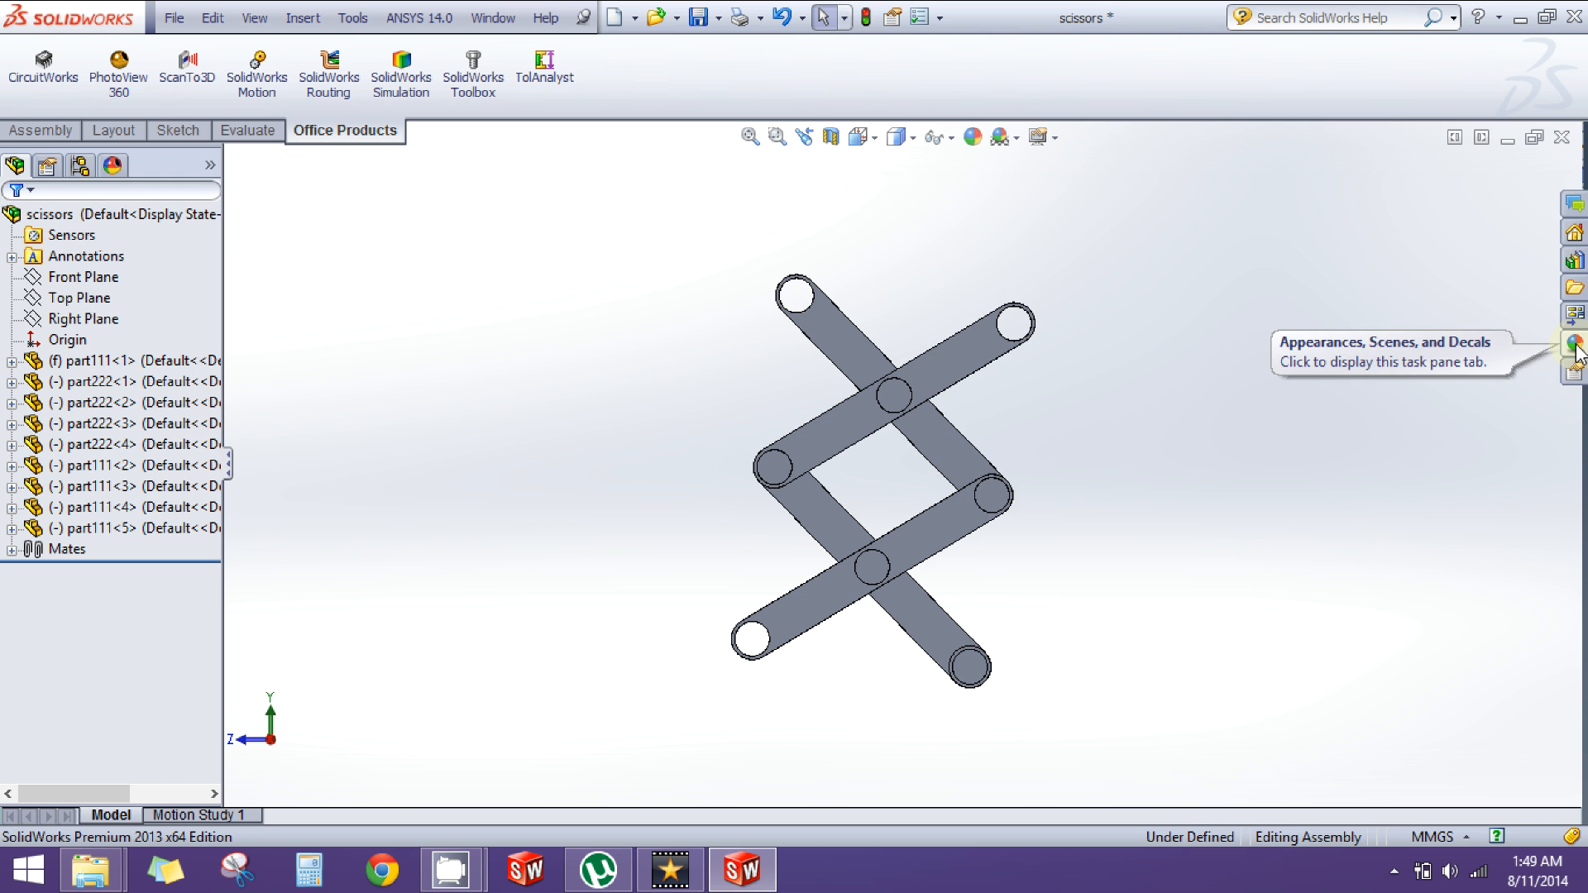
click(1573, 341)
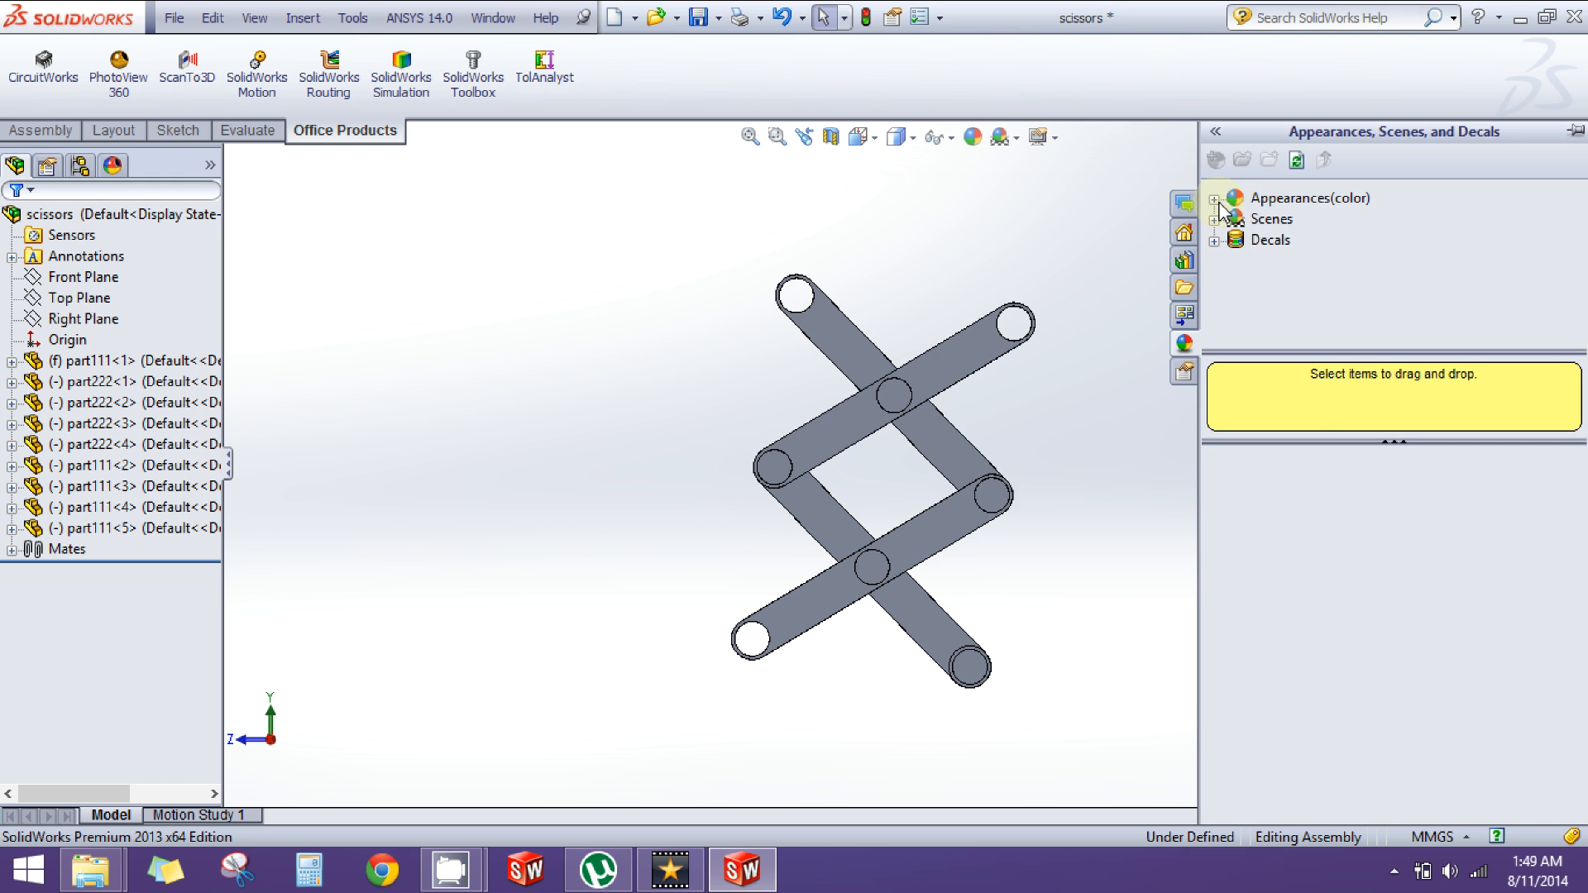
click(1214, 198)
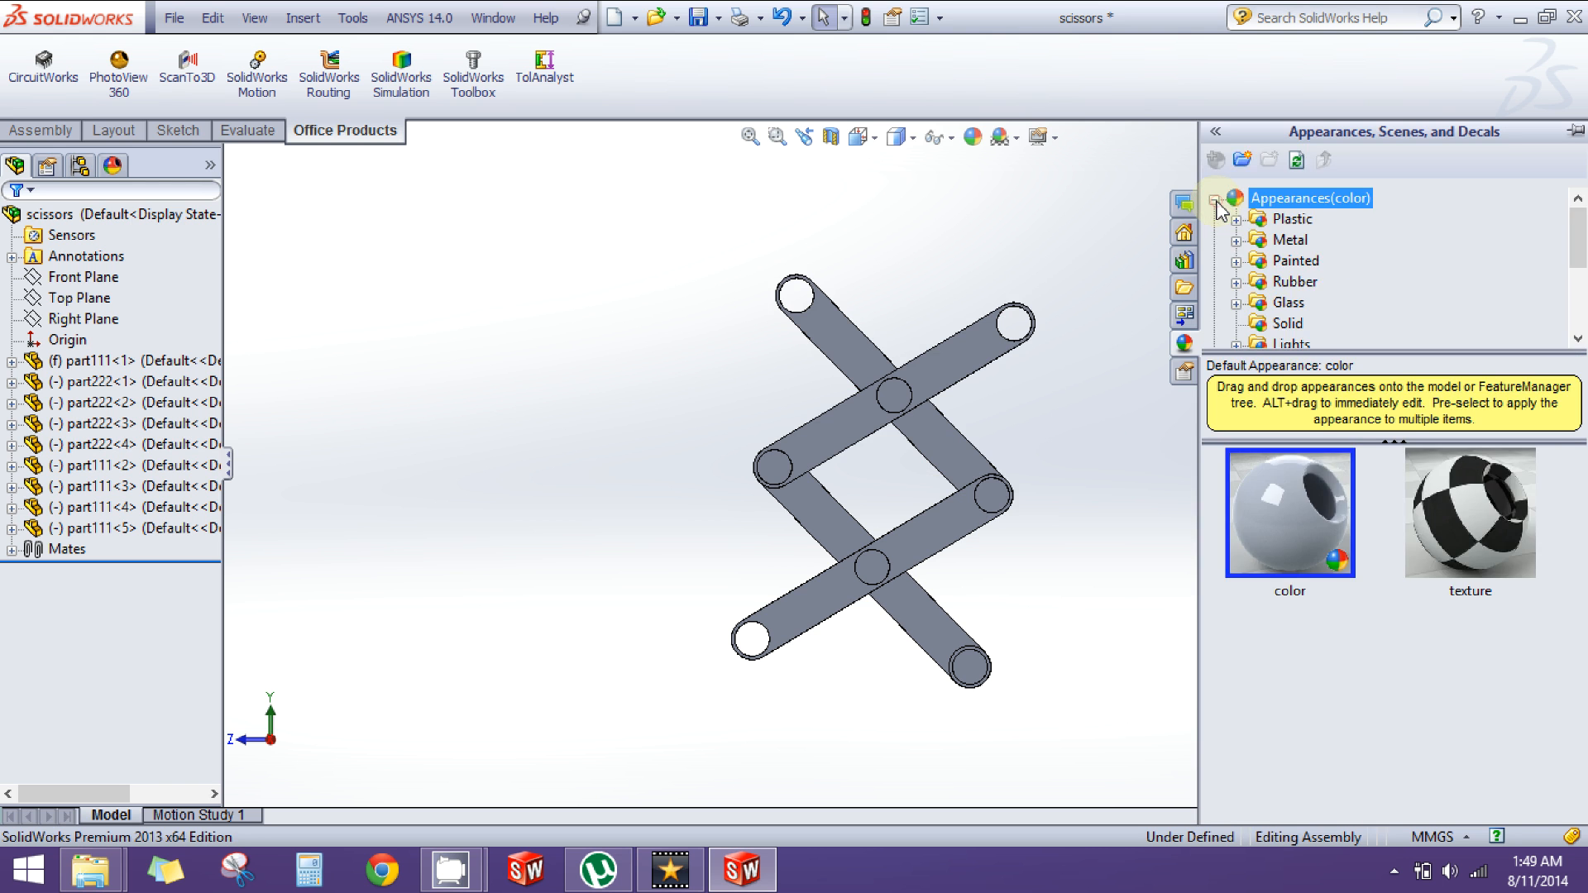
mouse_move(1242, 230)
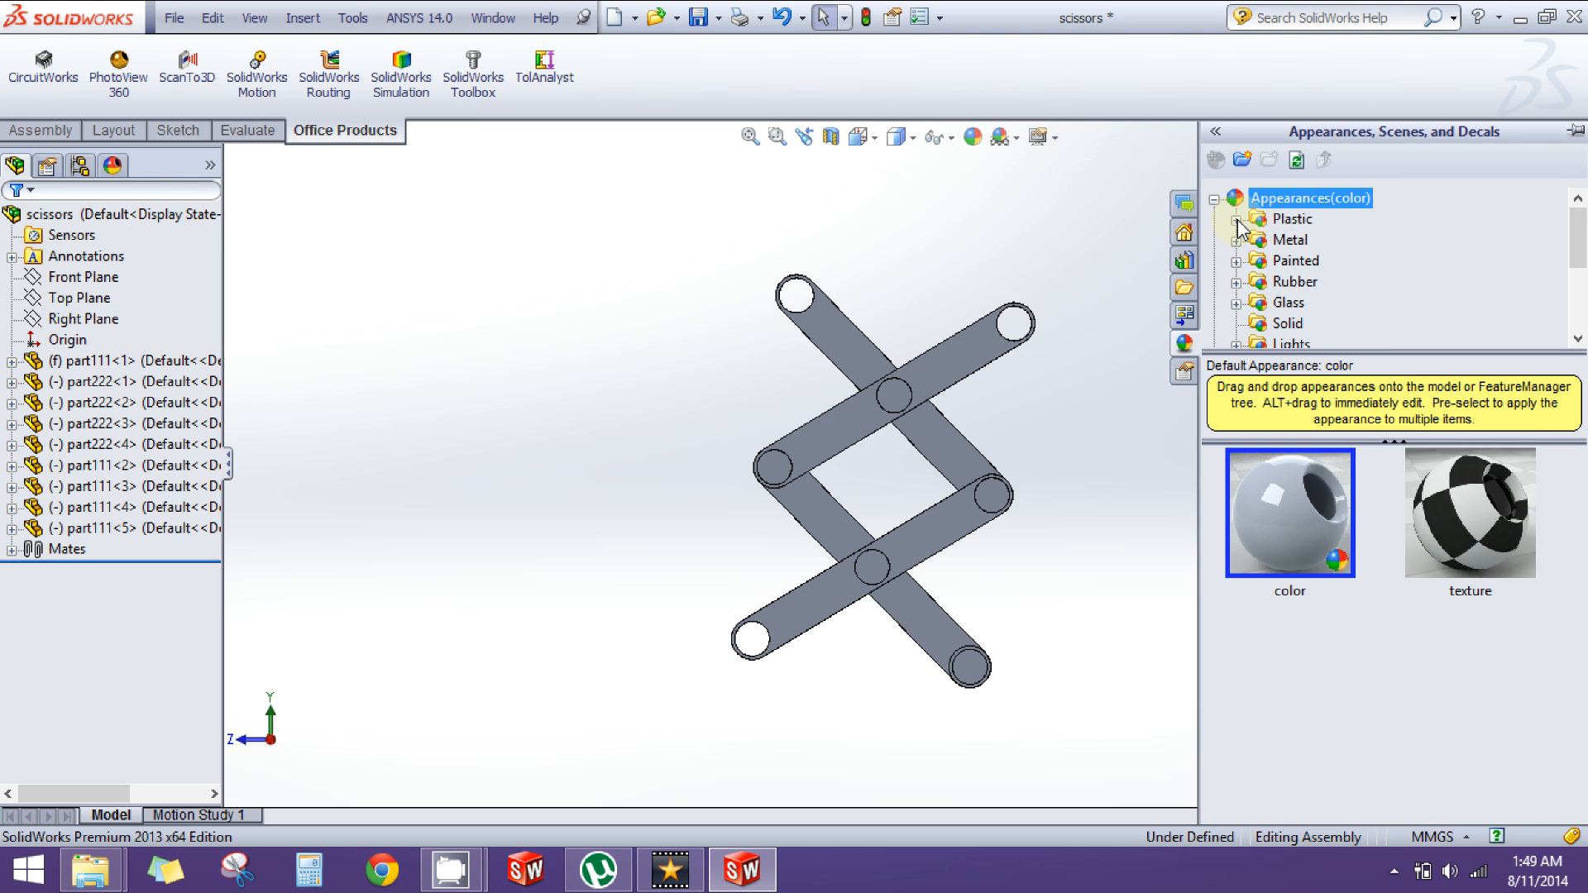
click(1241, 219)
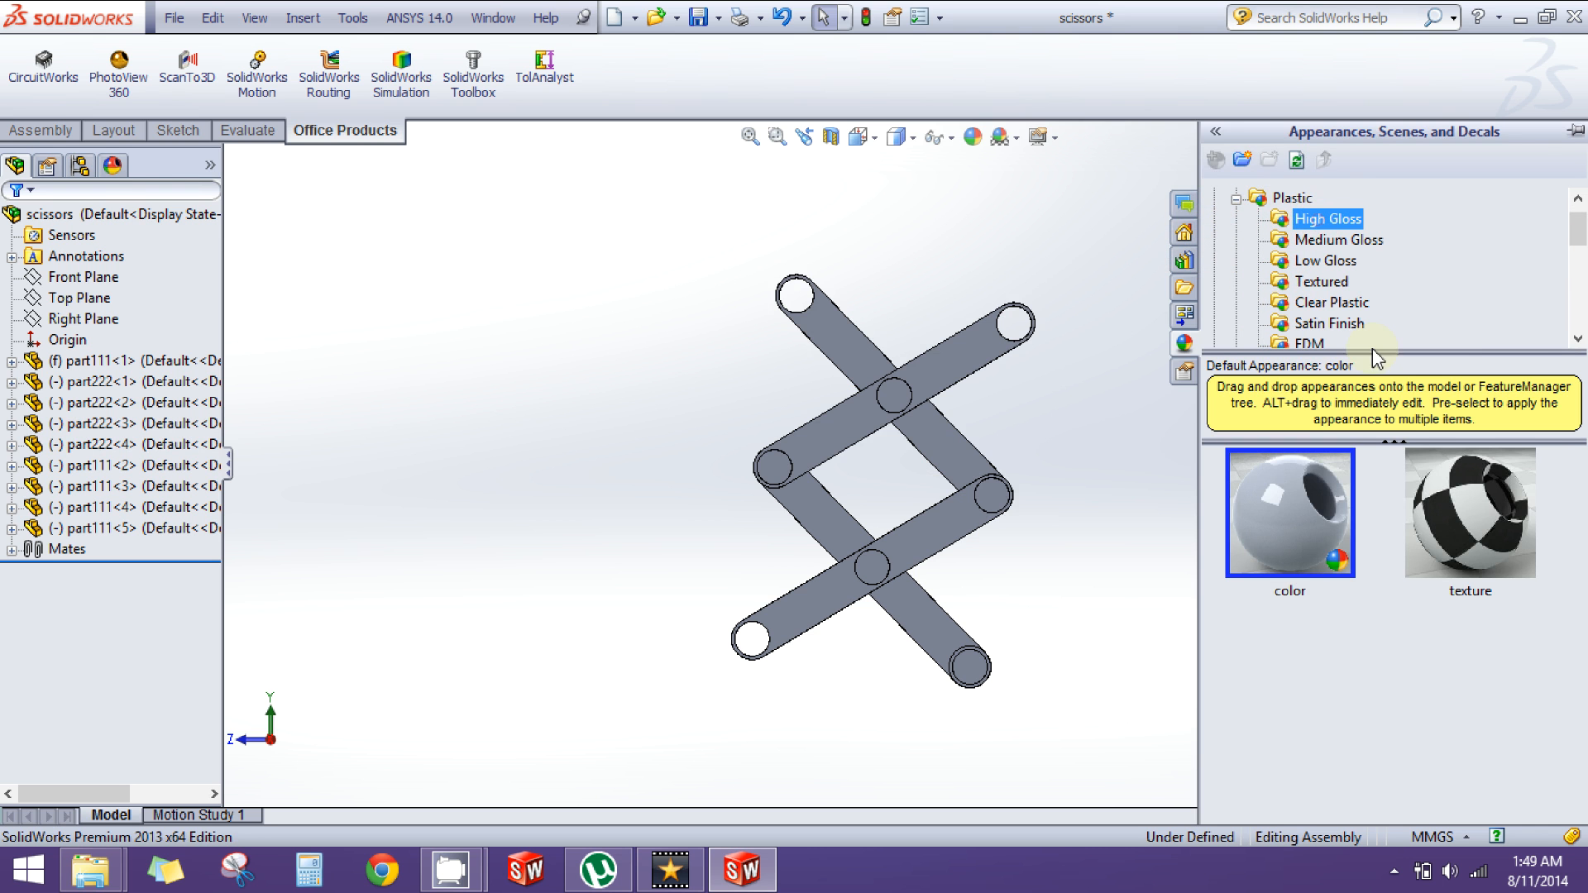
click(1328, 218)
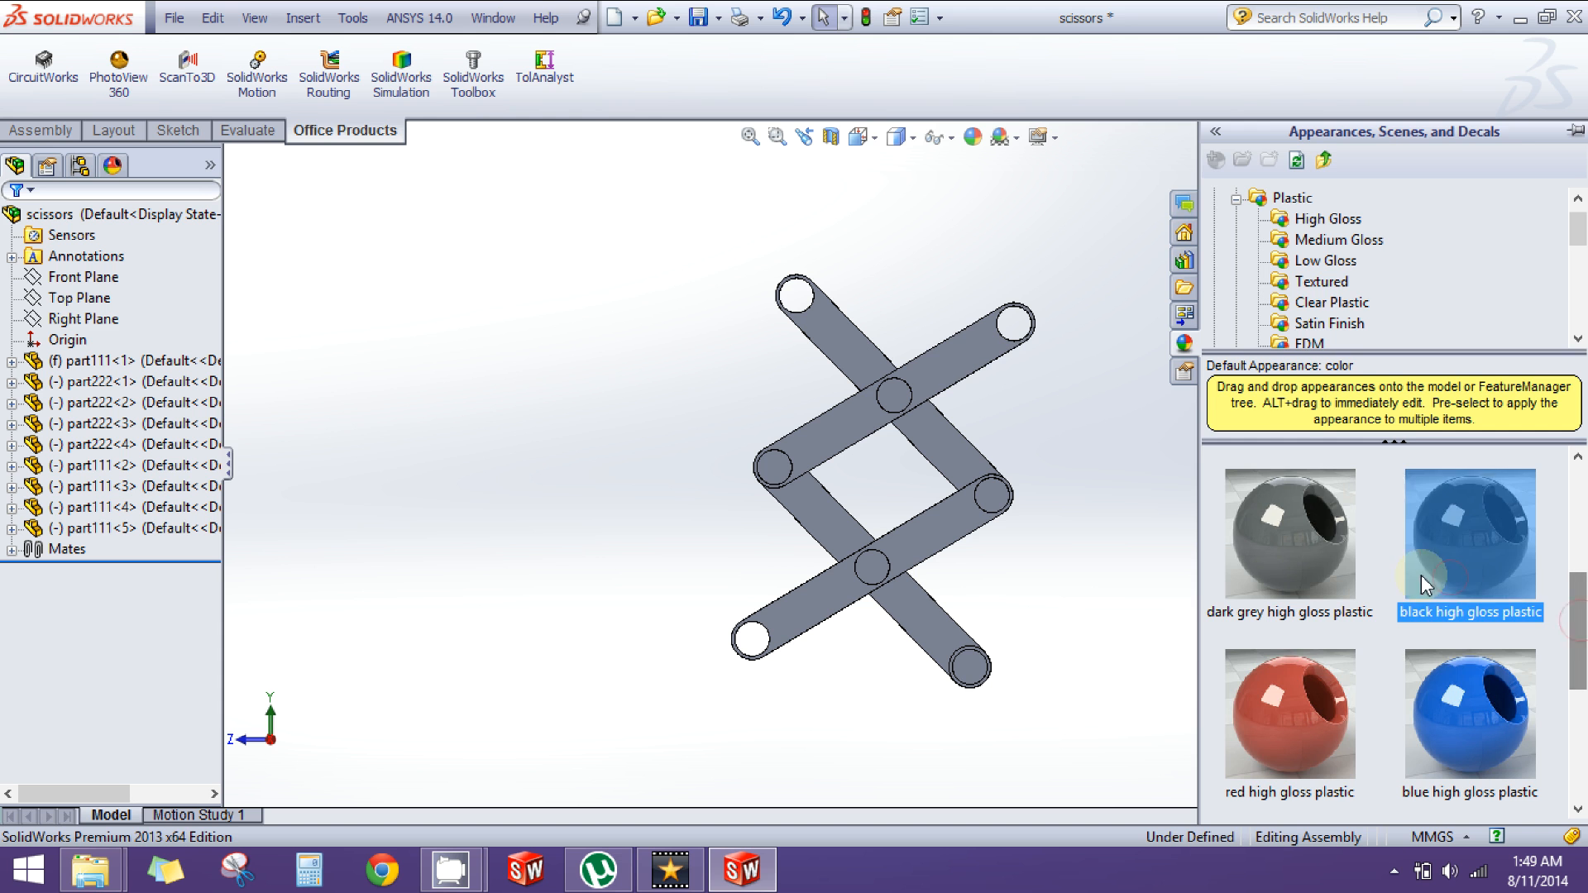
drag(1465, 535, 962, 364)
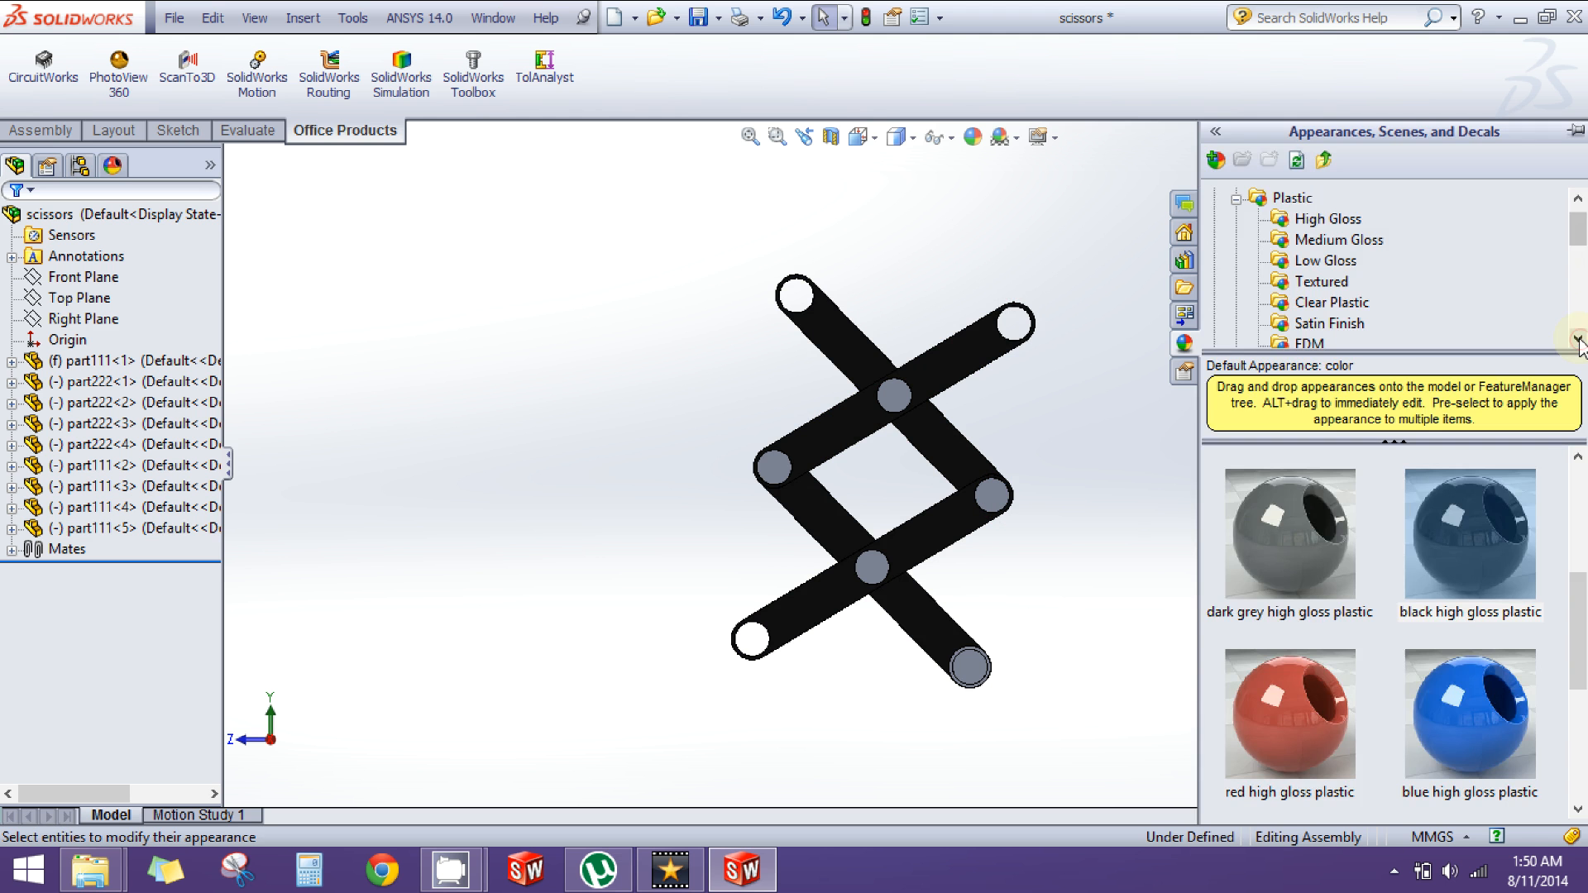
mouse_move(1582, 612)
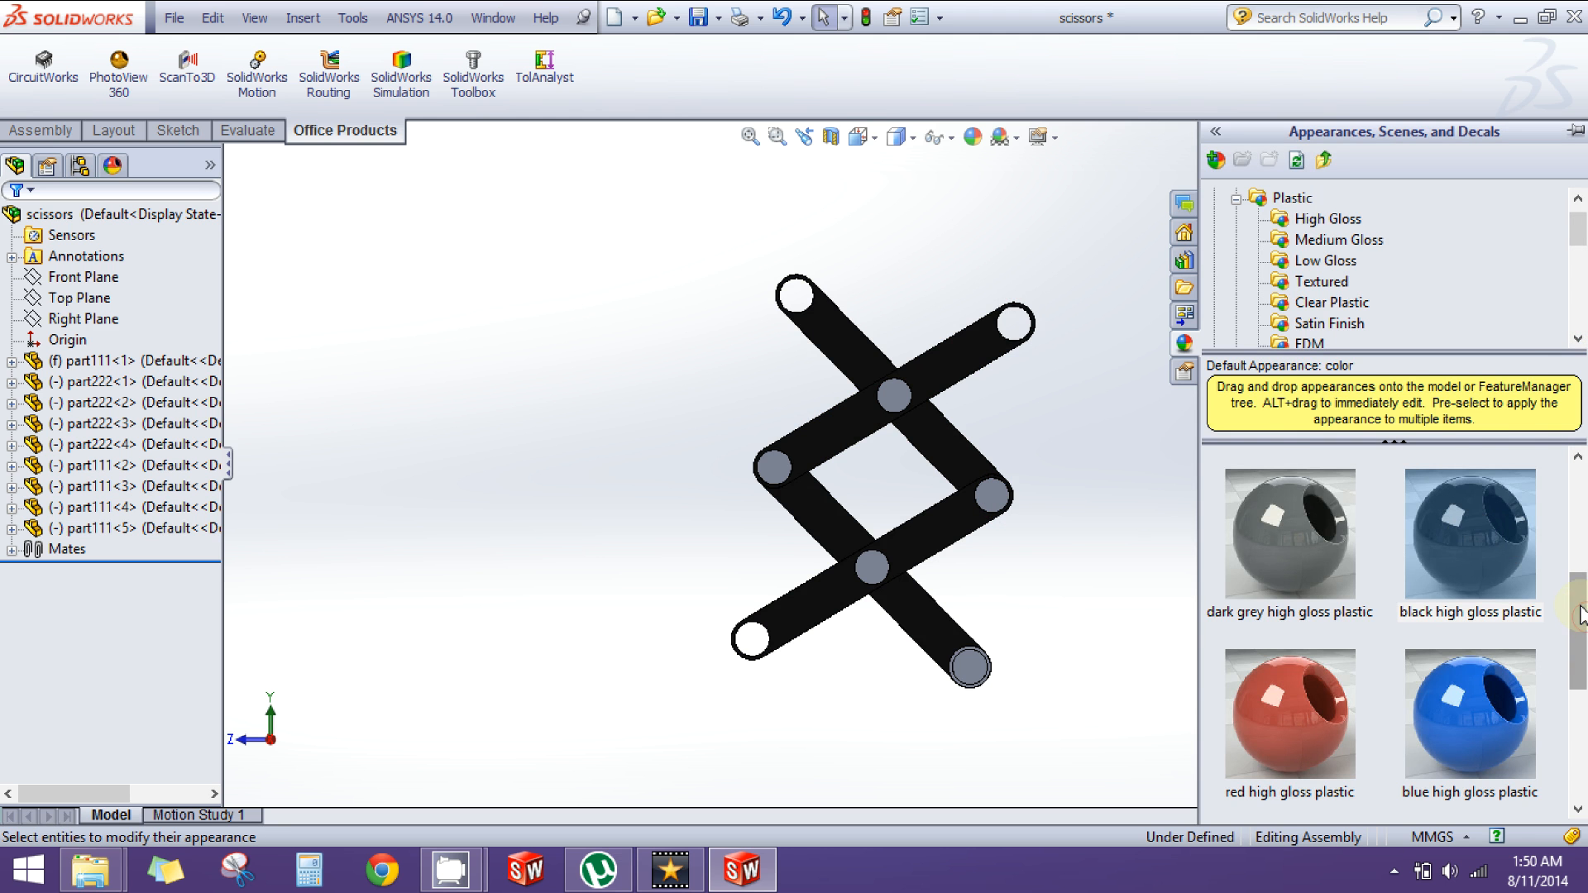
scroll(down, 3)
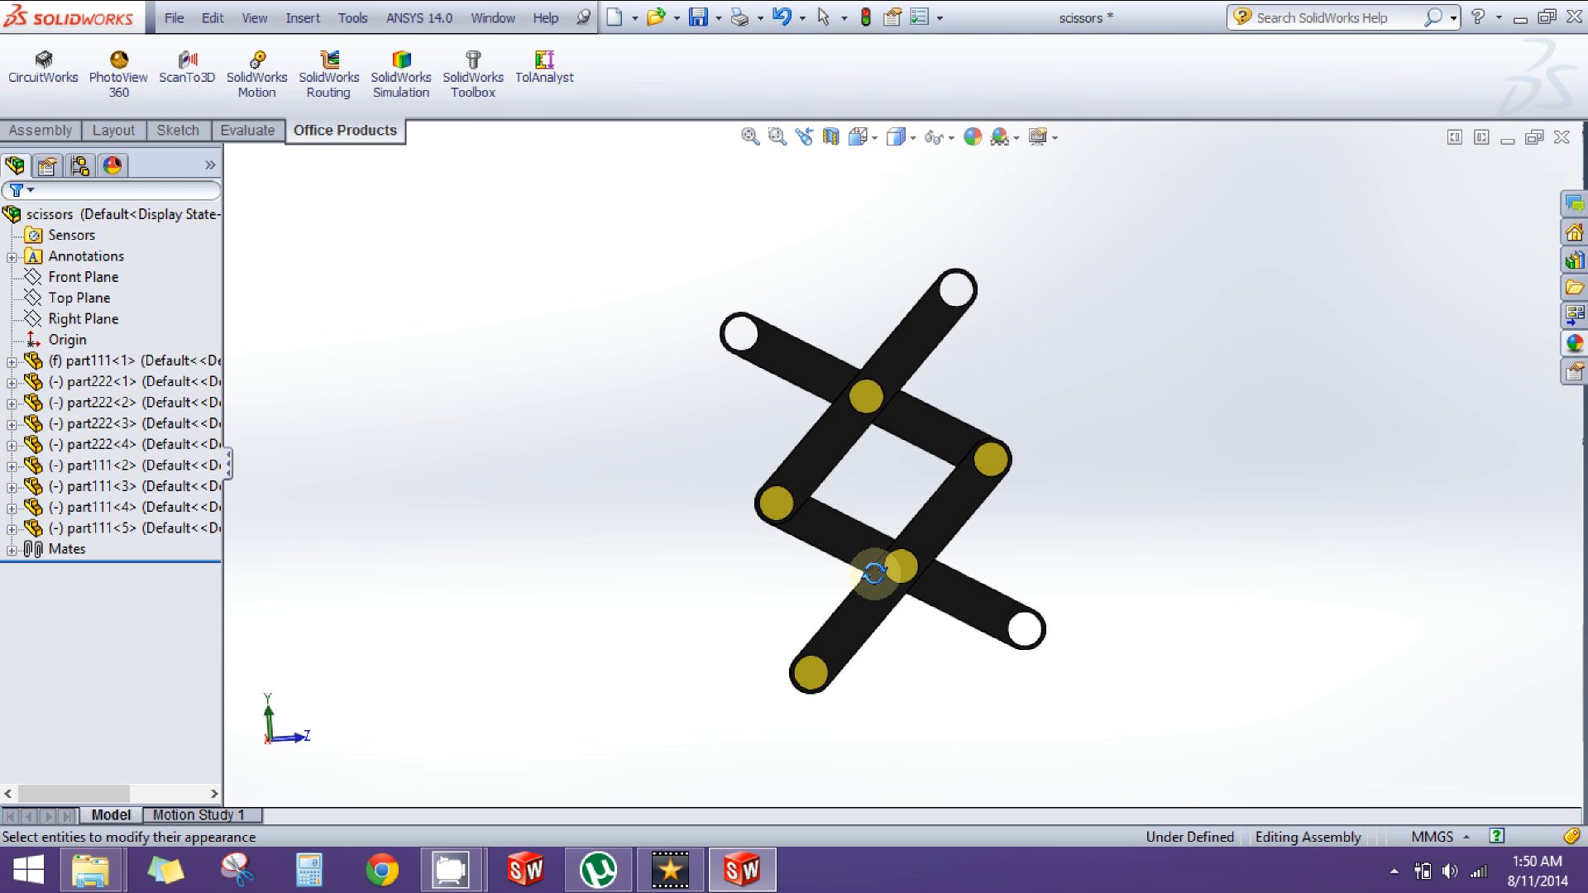
drag(876, 573, 1041, 581)
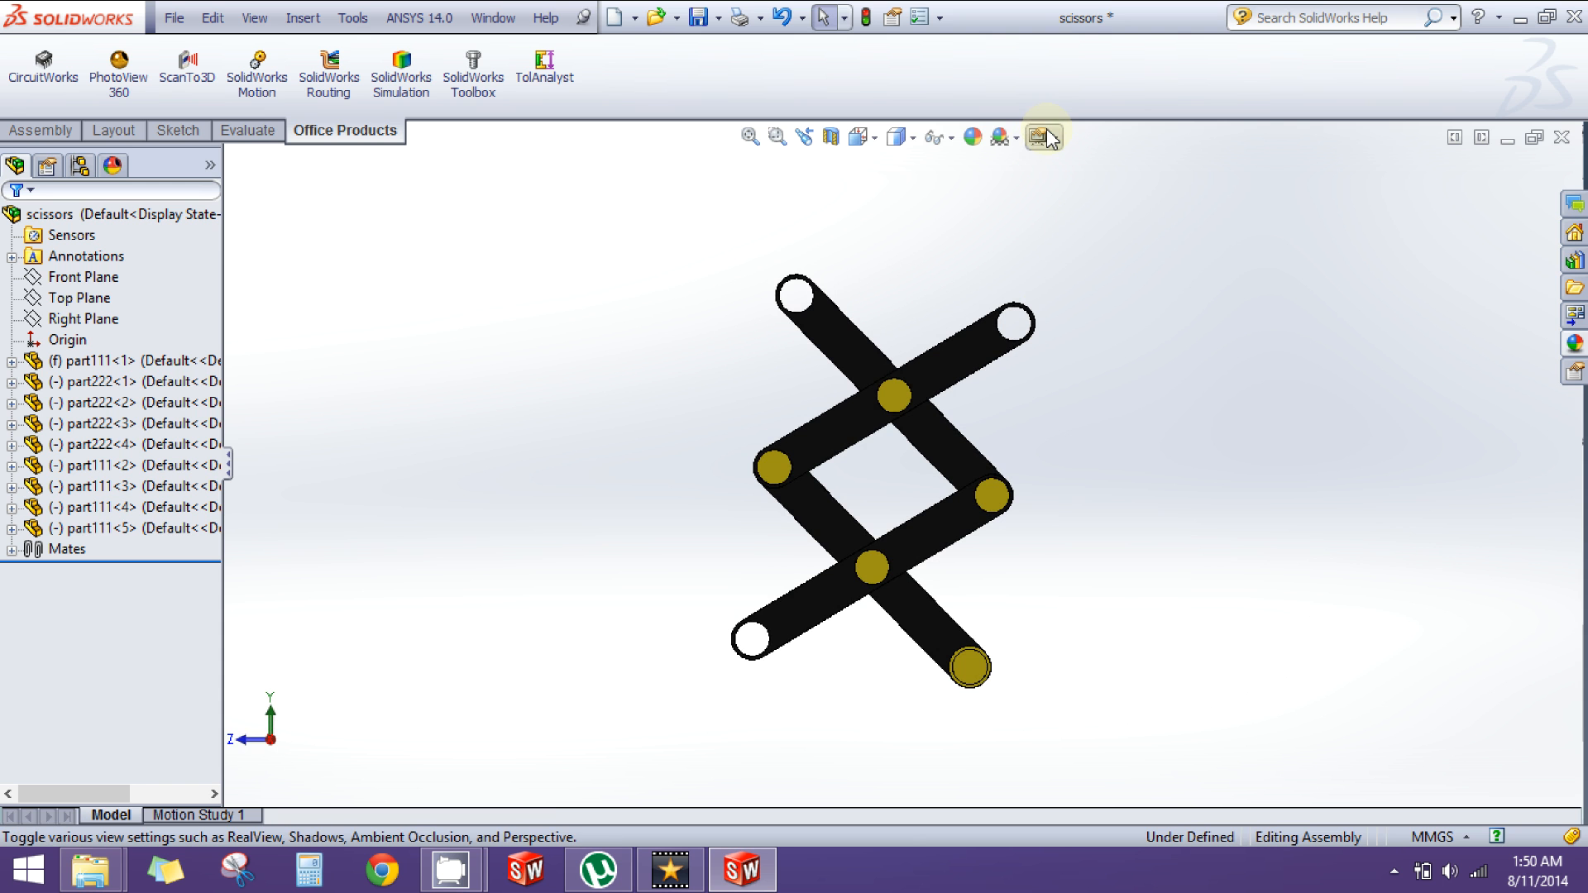
click(1055, 137)
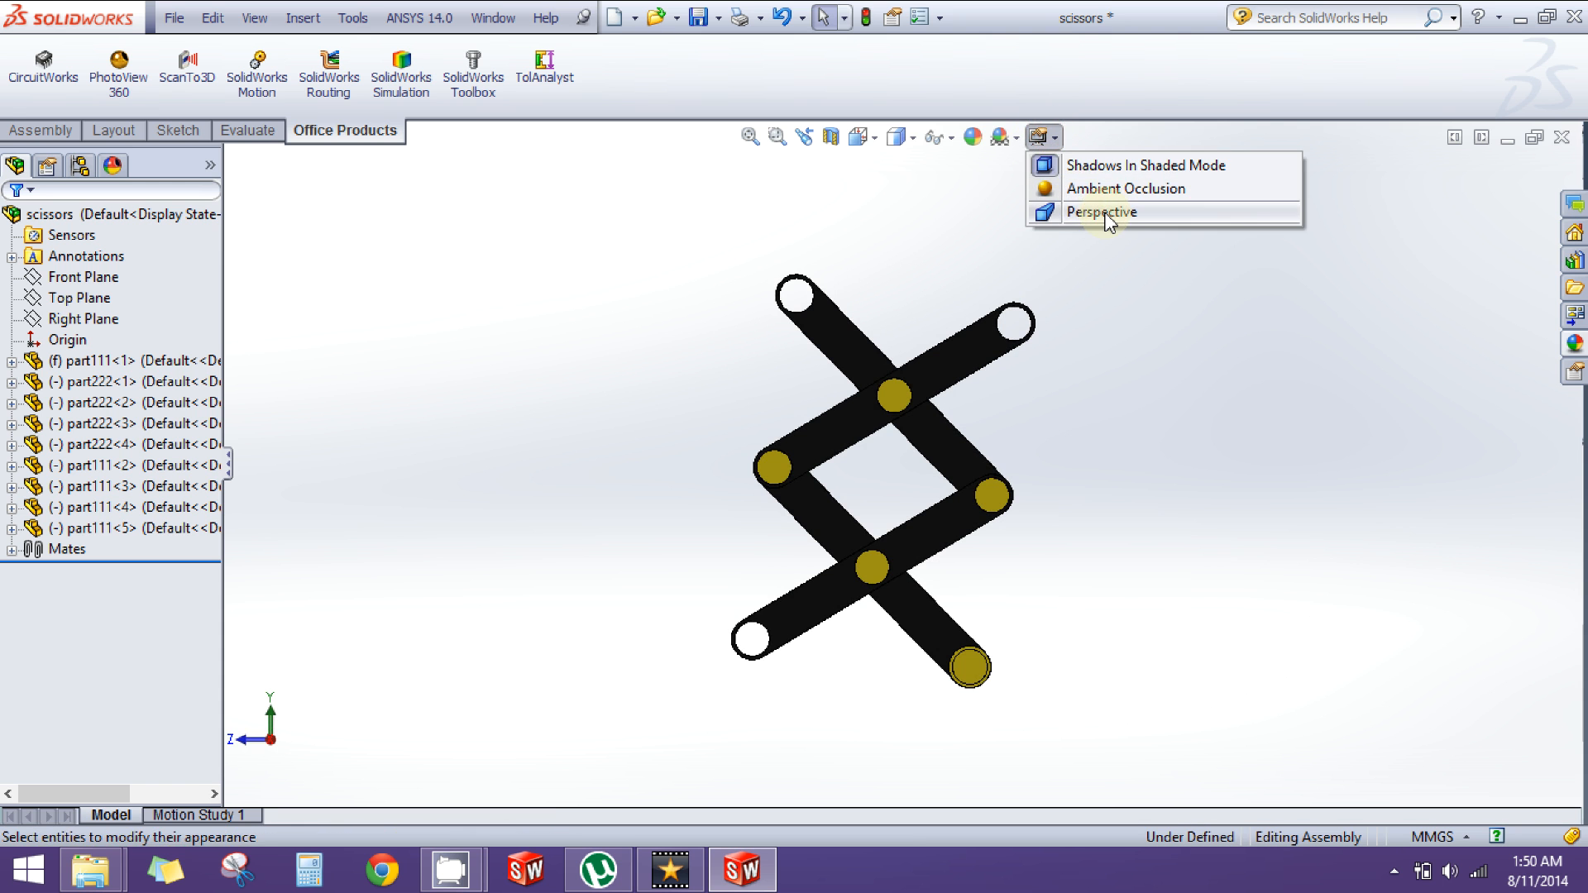
click(1100, 212)
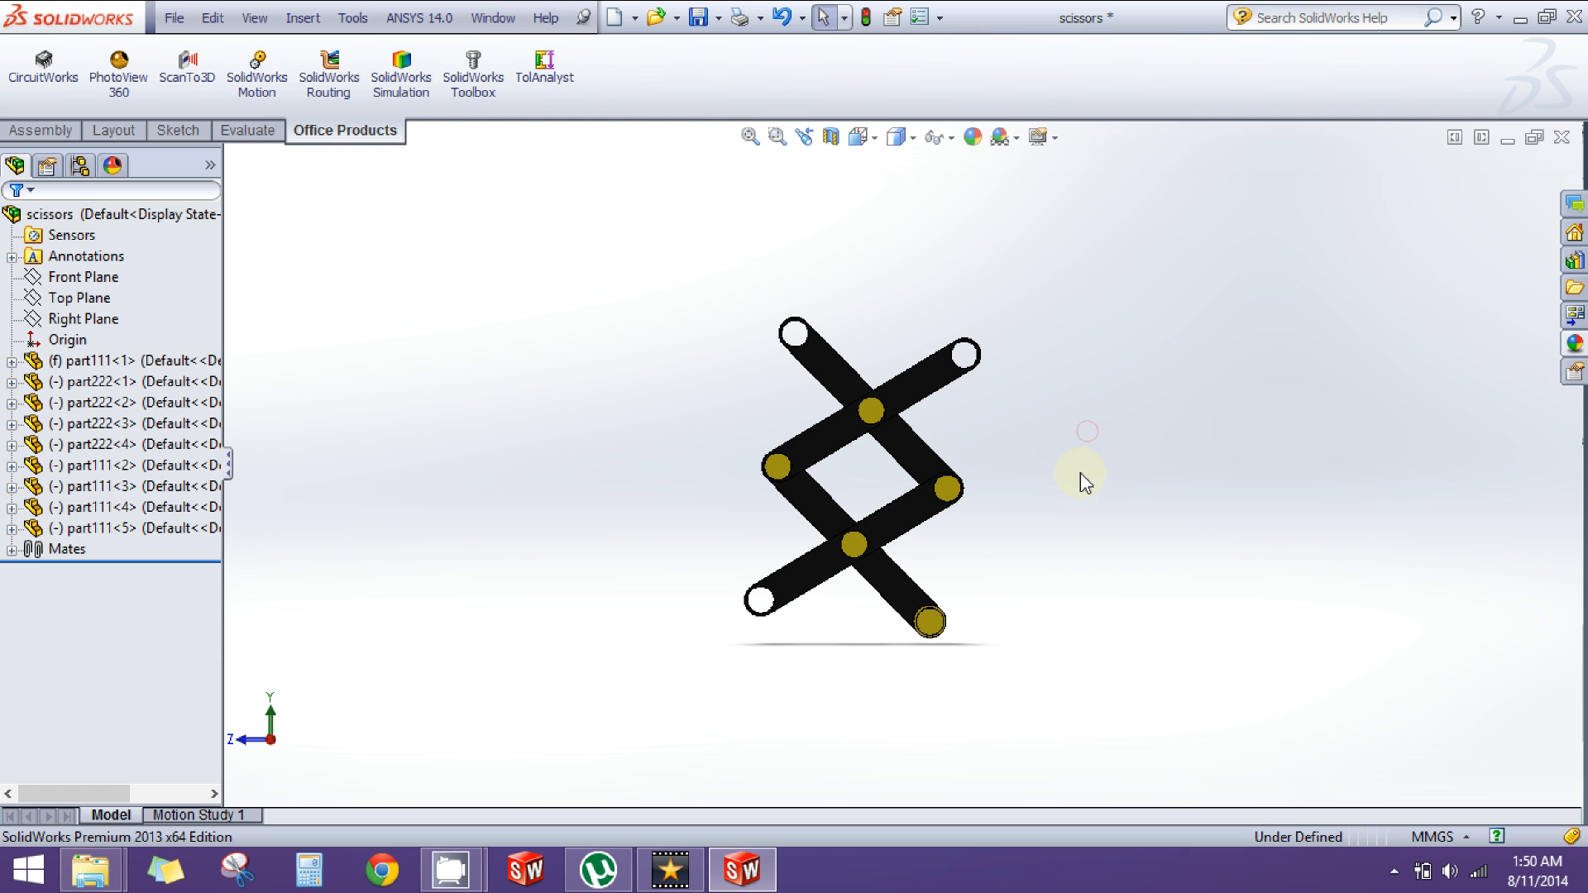
click(944, 486)
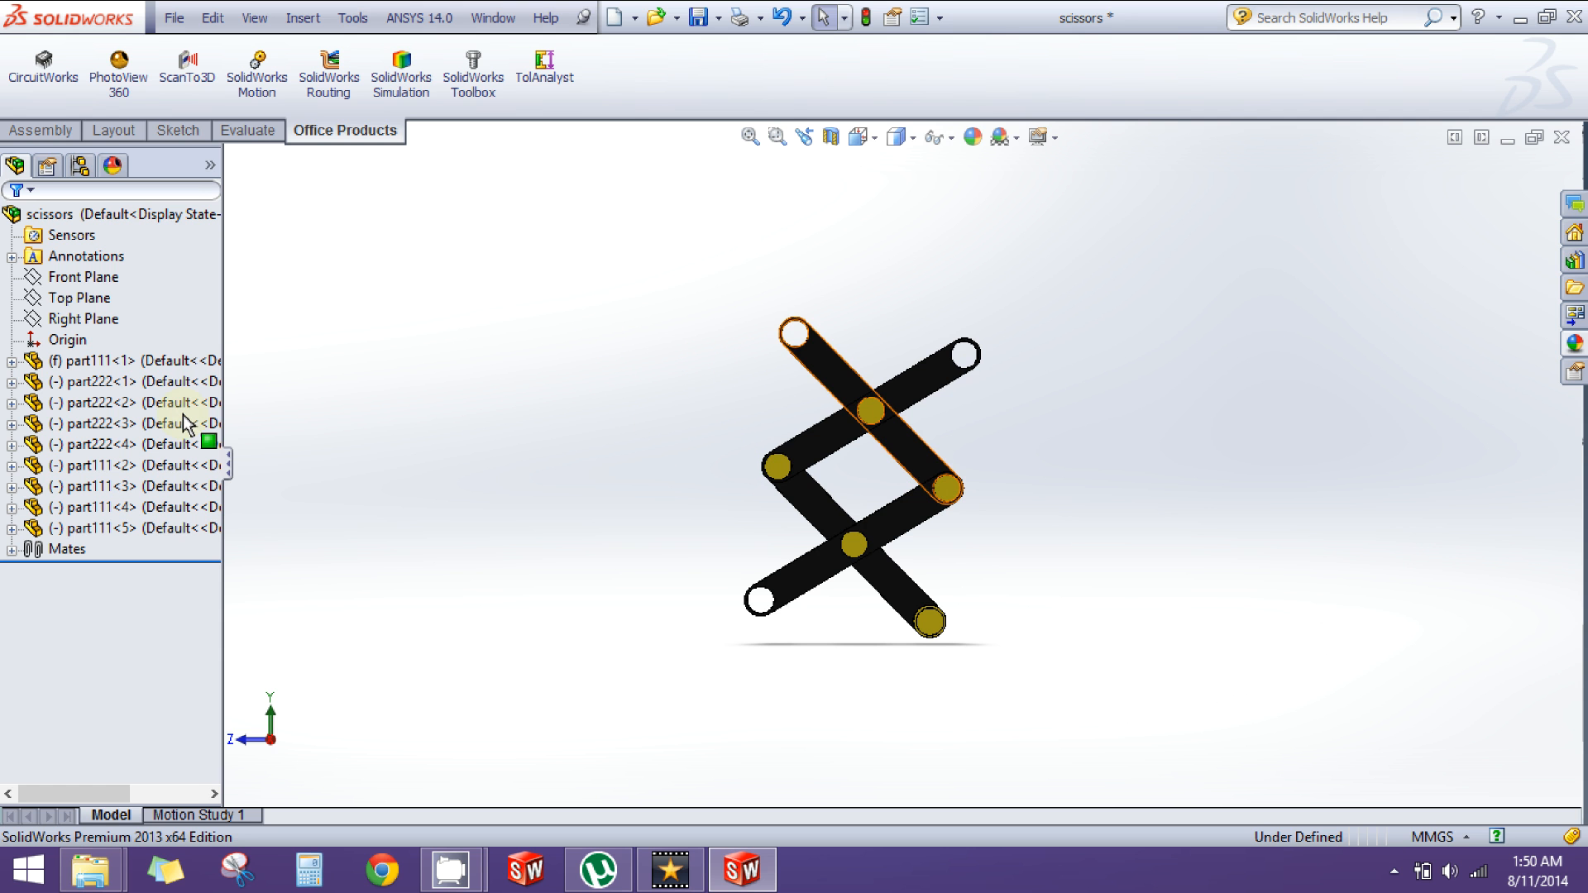
mouse_move(174, 112)
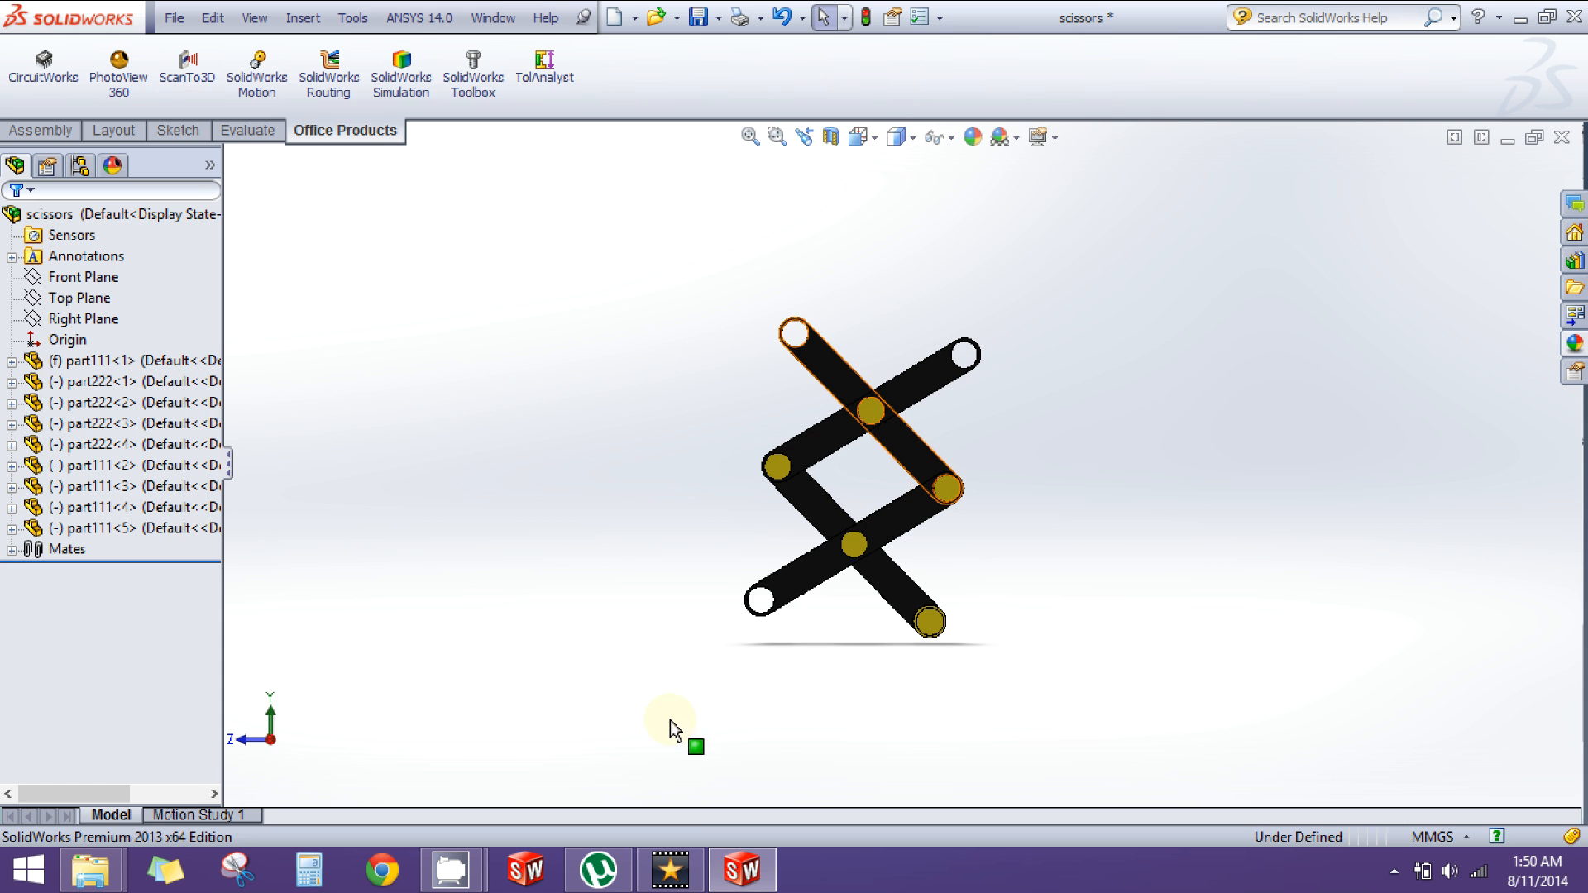
mouse_move(609, 388)
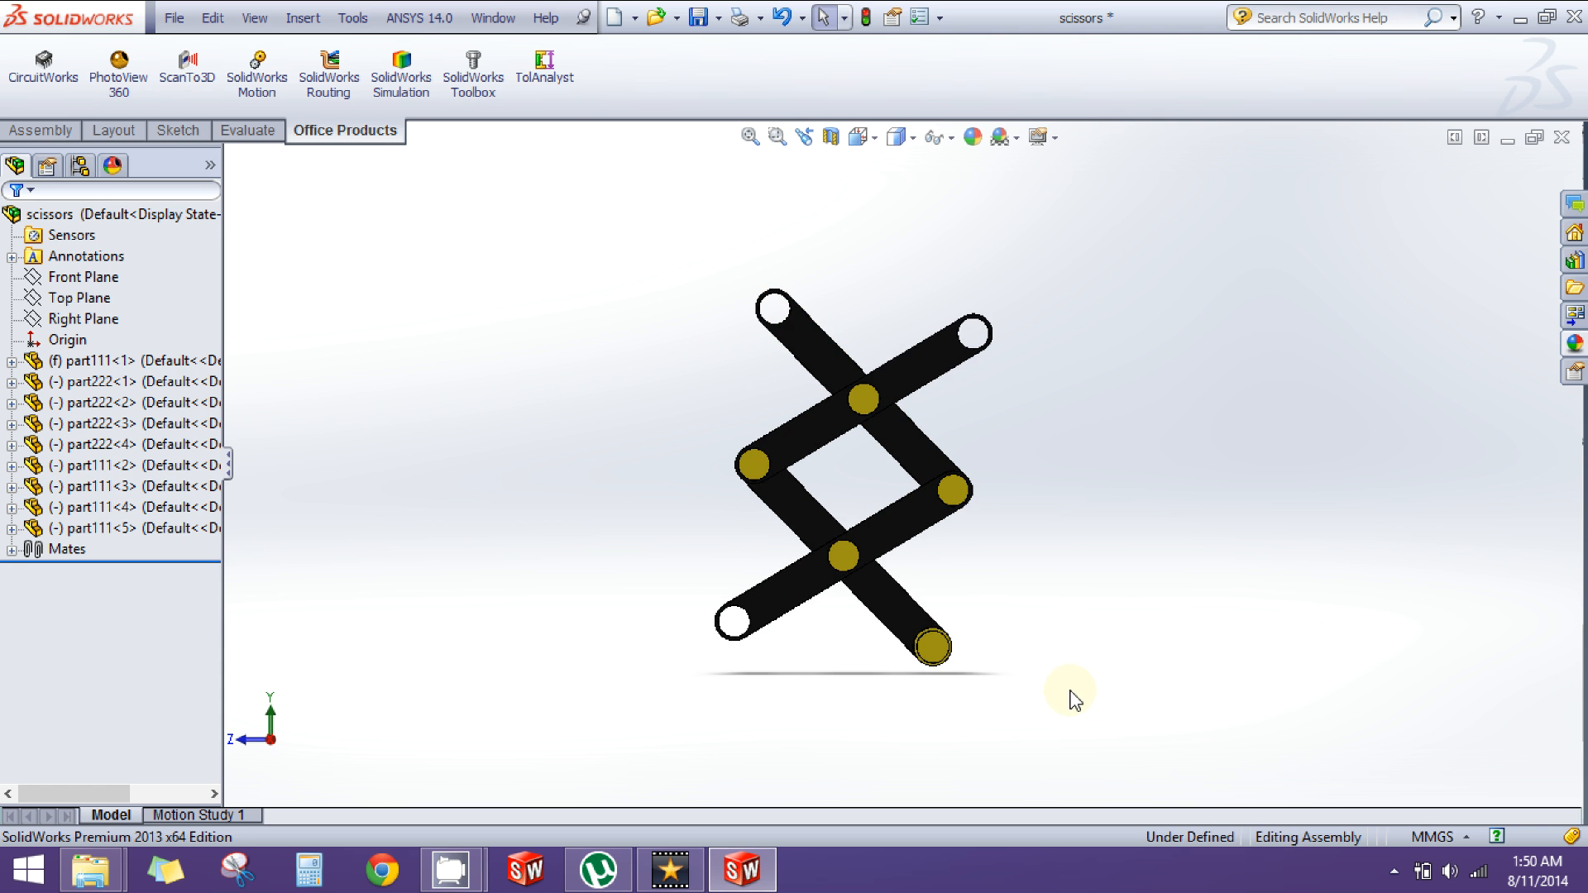
mouse_move(667, 399)
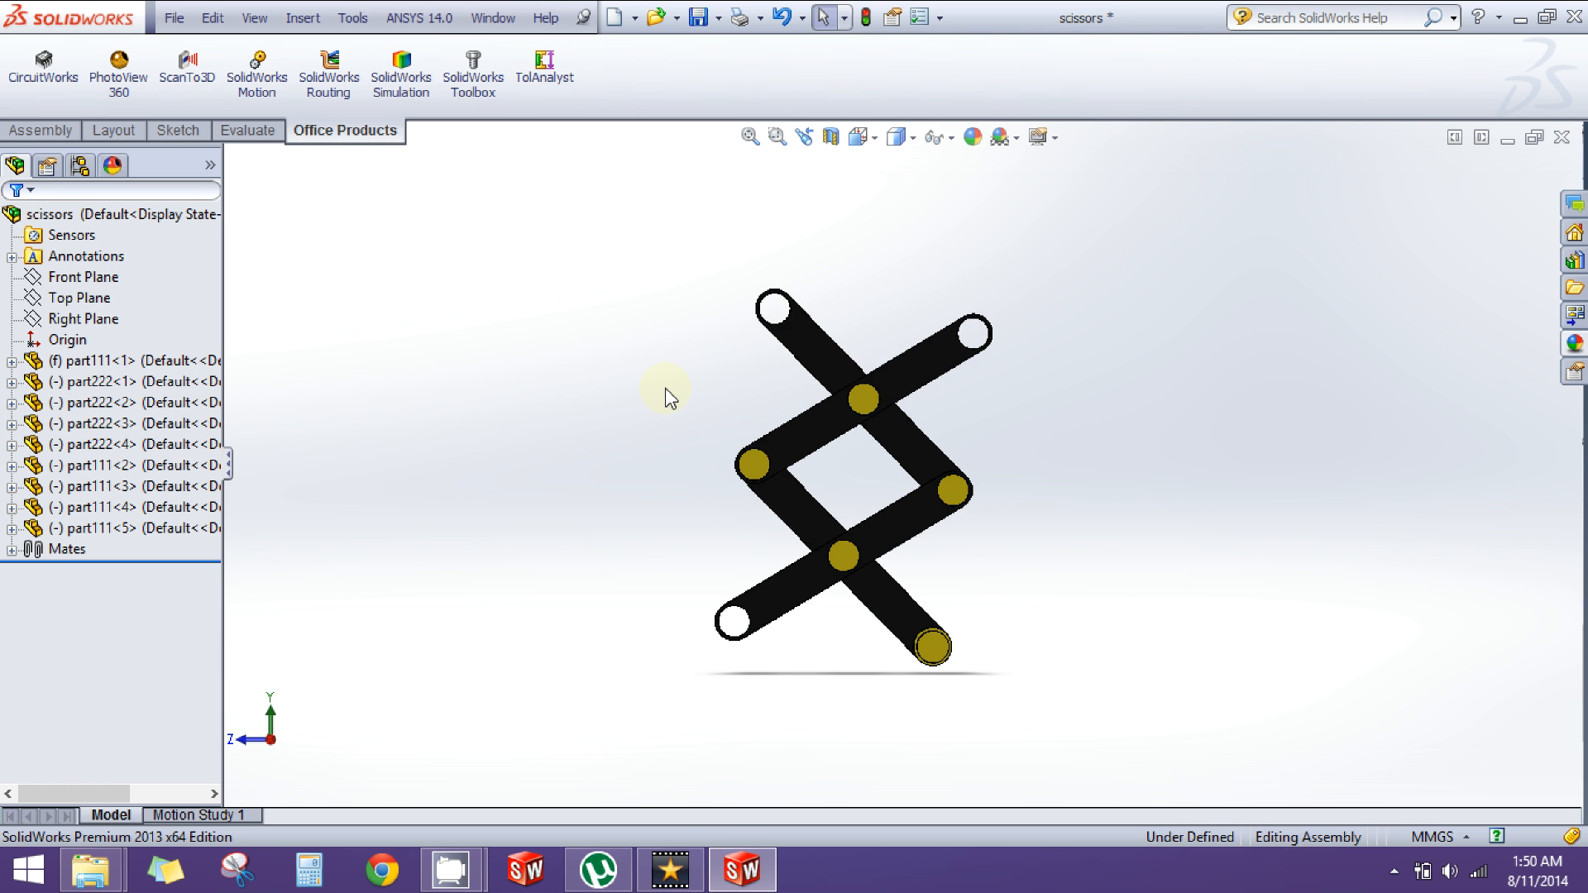
mouse_move(295, 124)
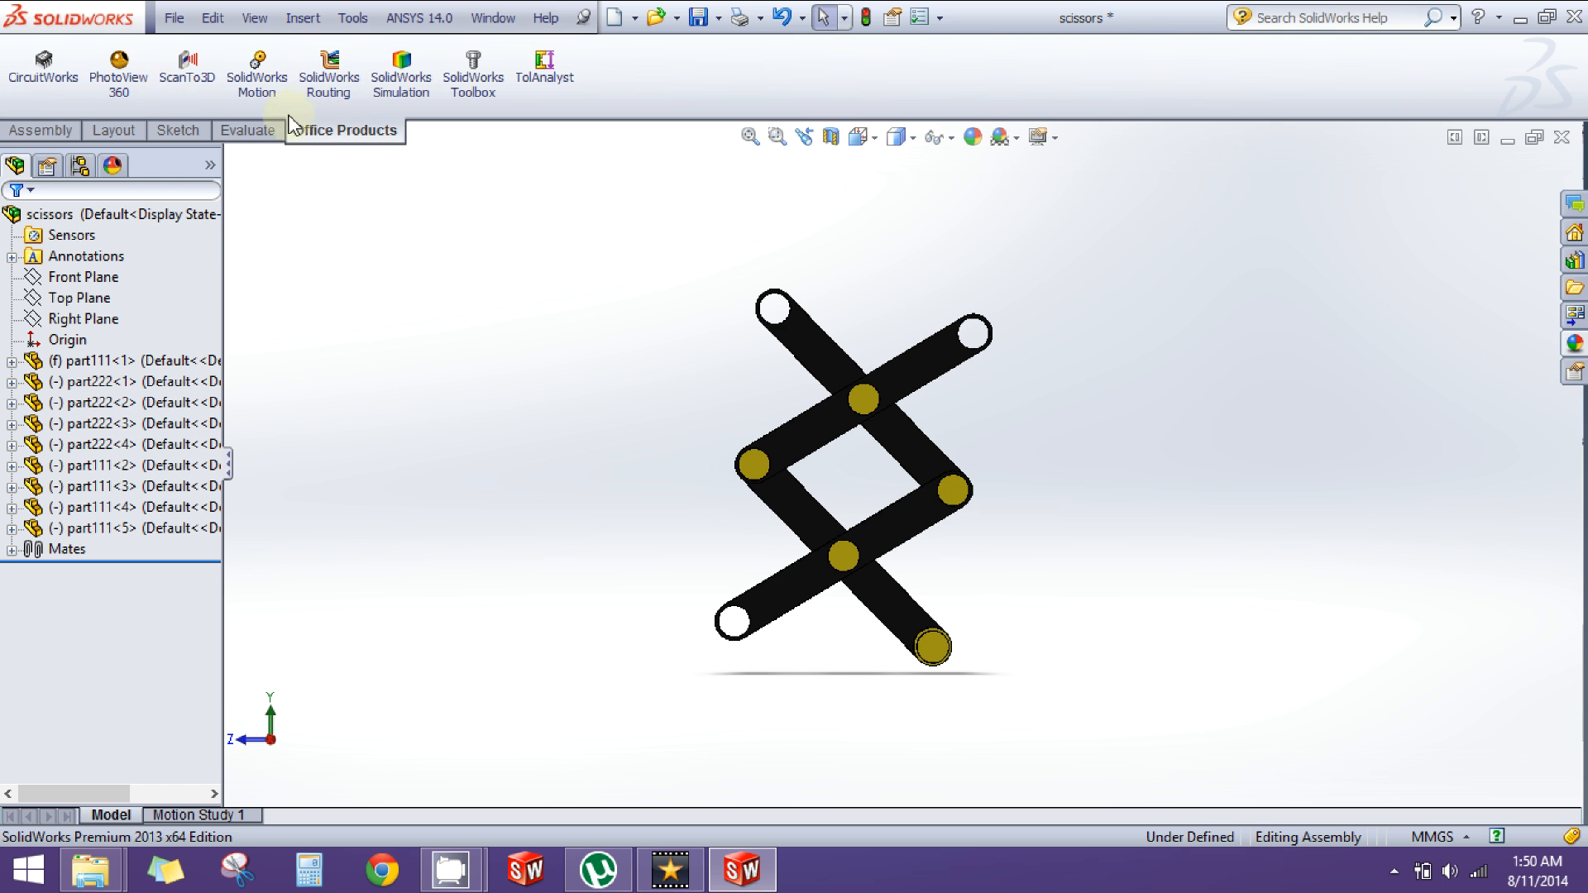
- Activate PhotoView 360 and accept its render options with 1024x768 JPEG output
click(247, 131)
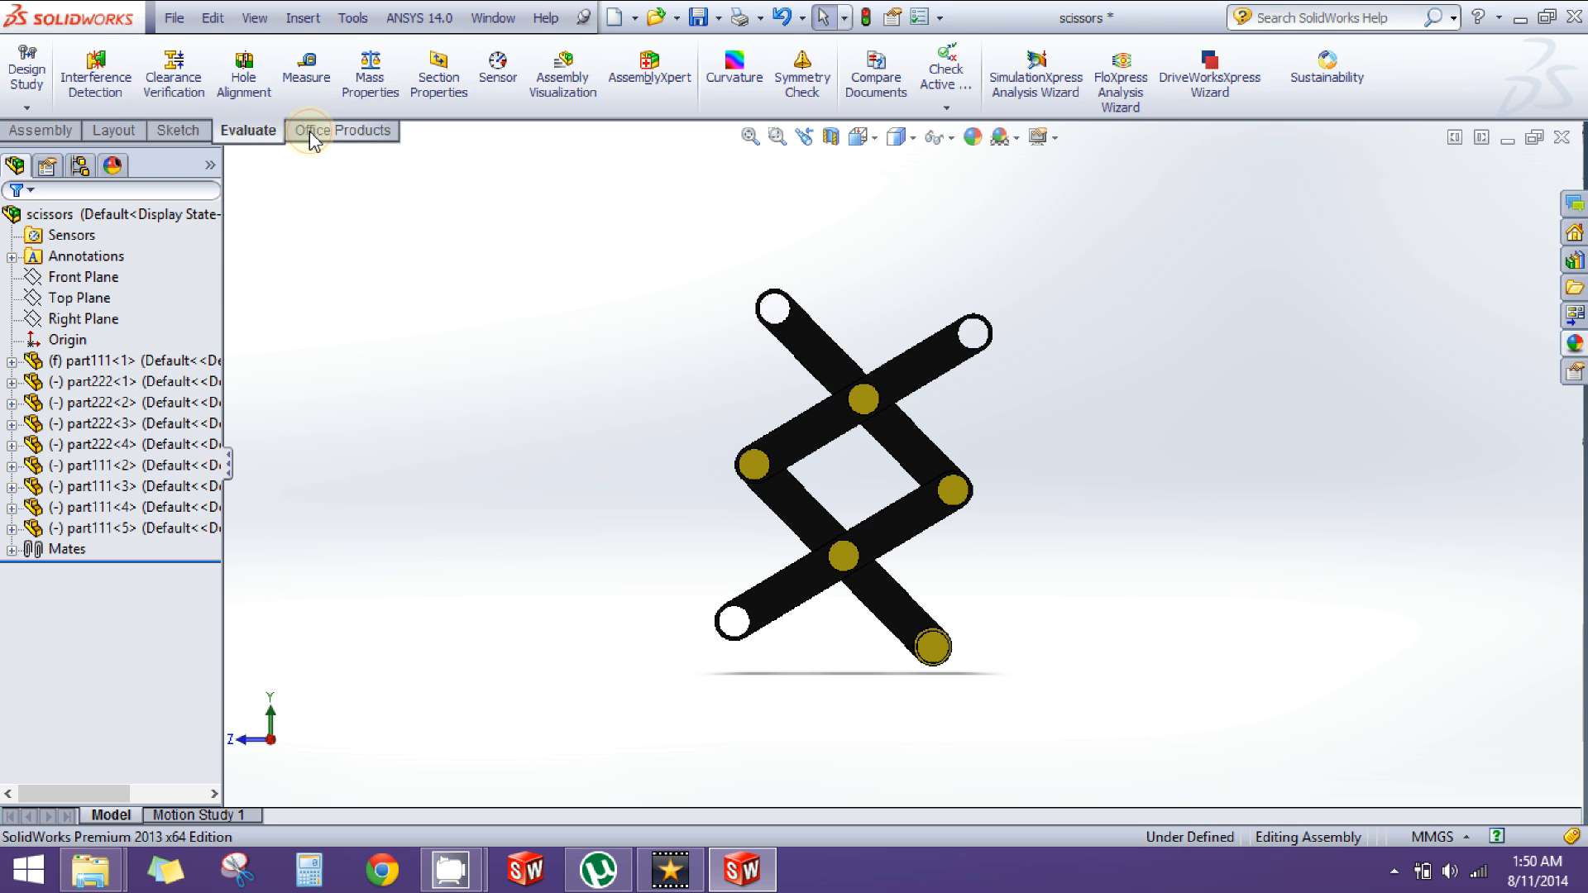
click(344, 130)
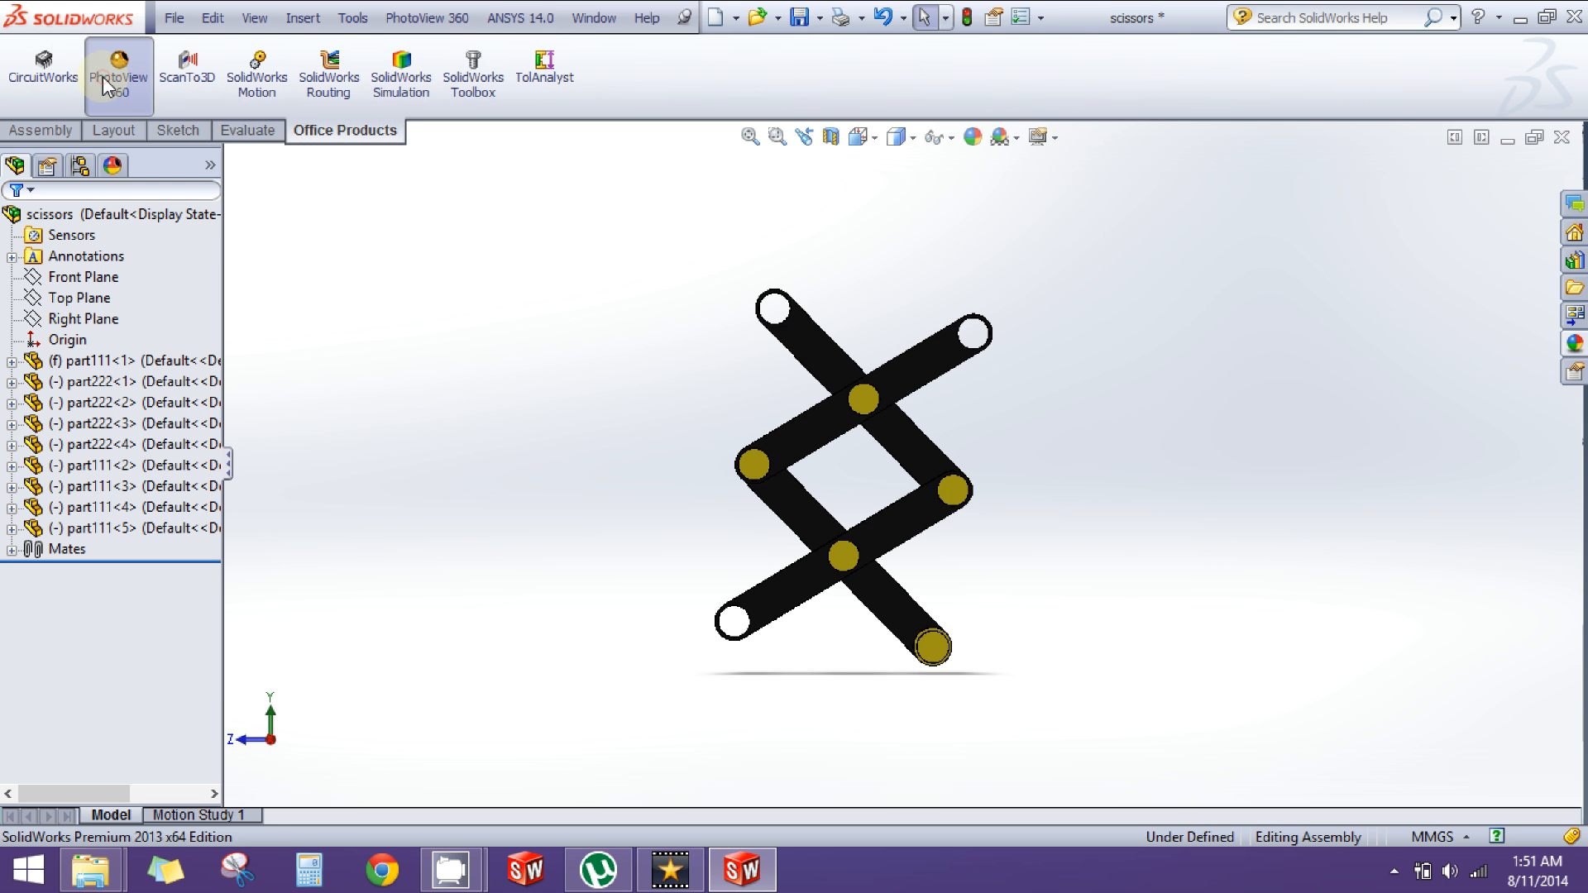
click(425, 18)
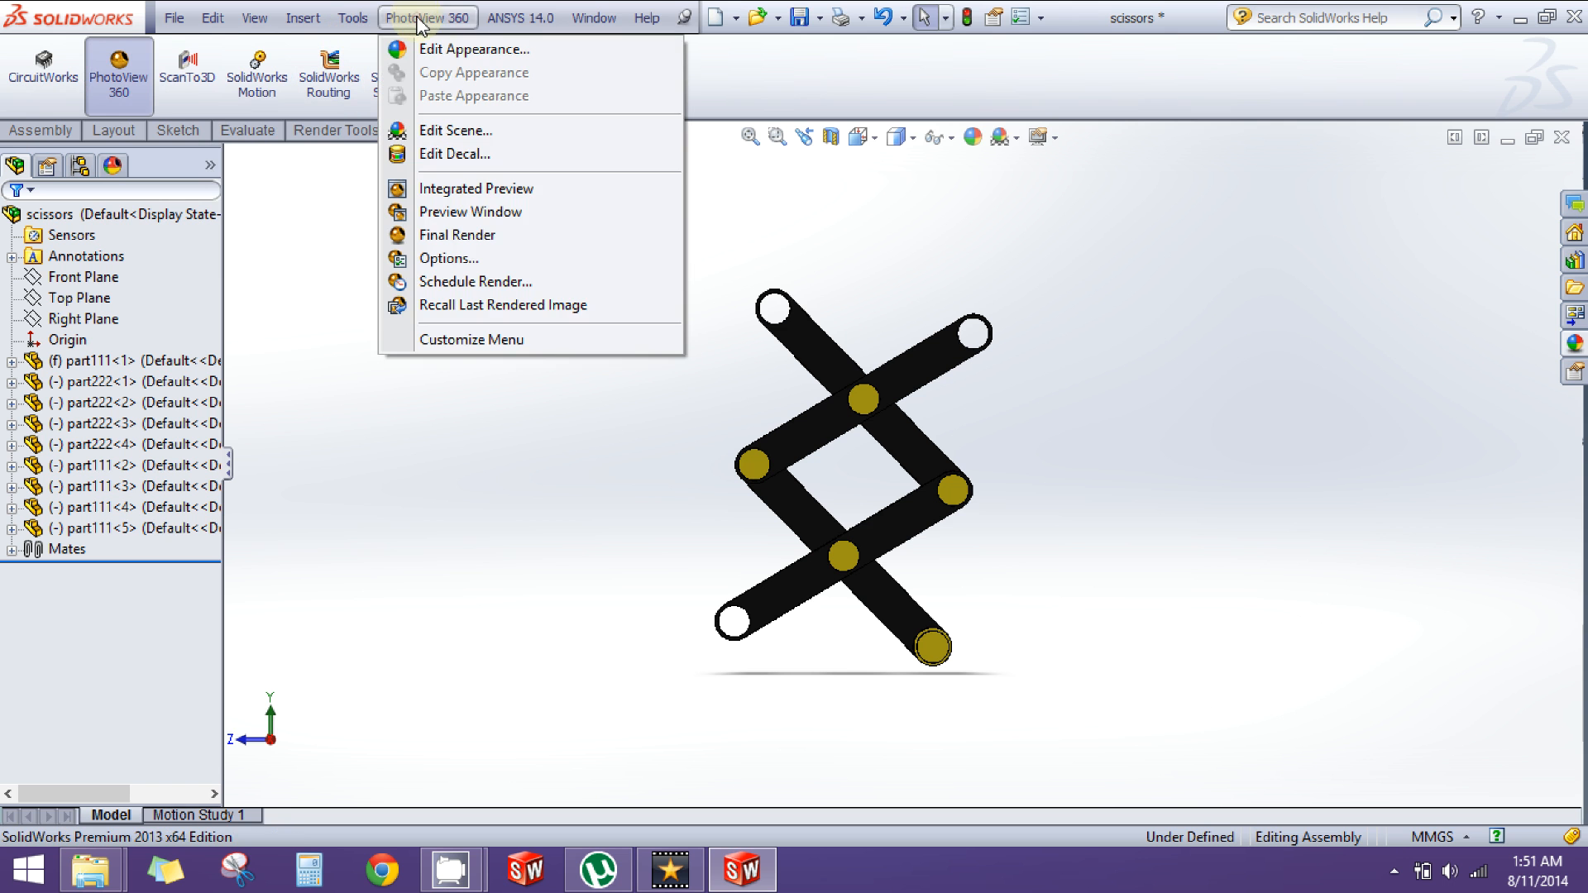
mouse_move(474, 49)
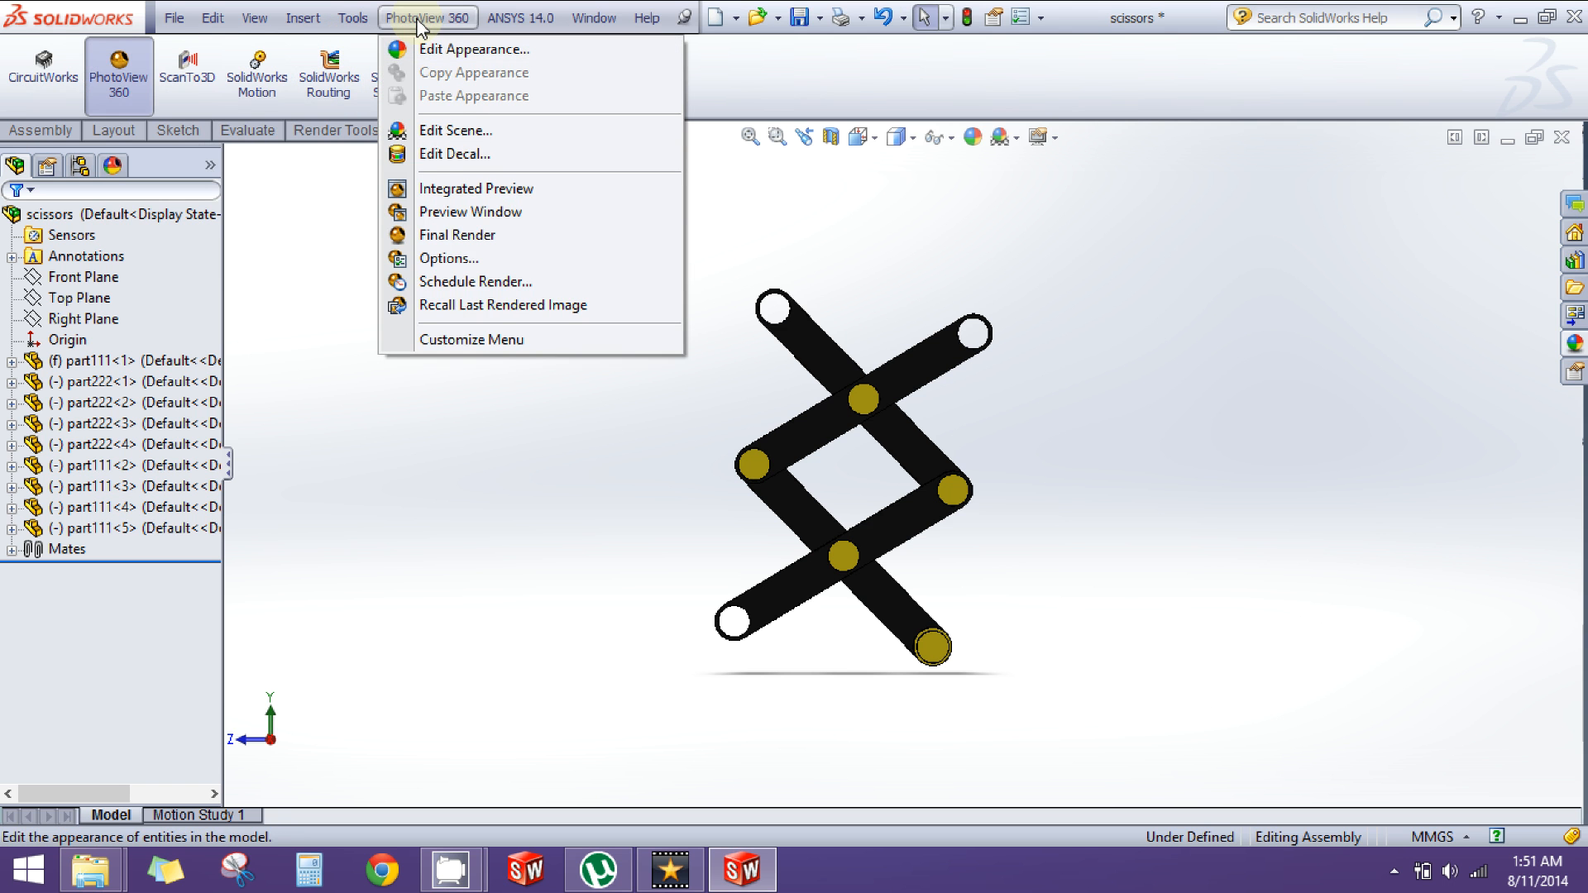
mouse_move(471, 264)
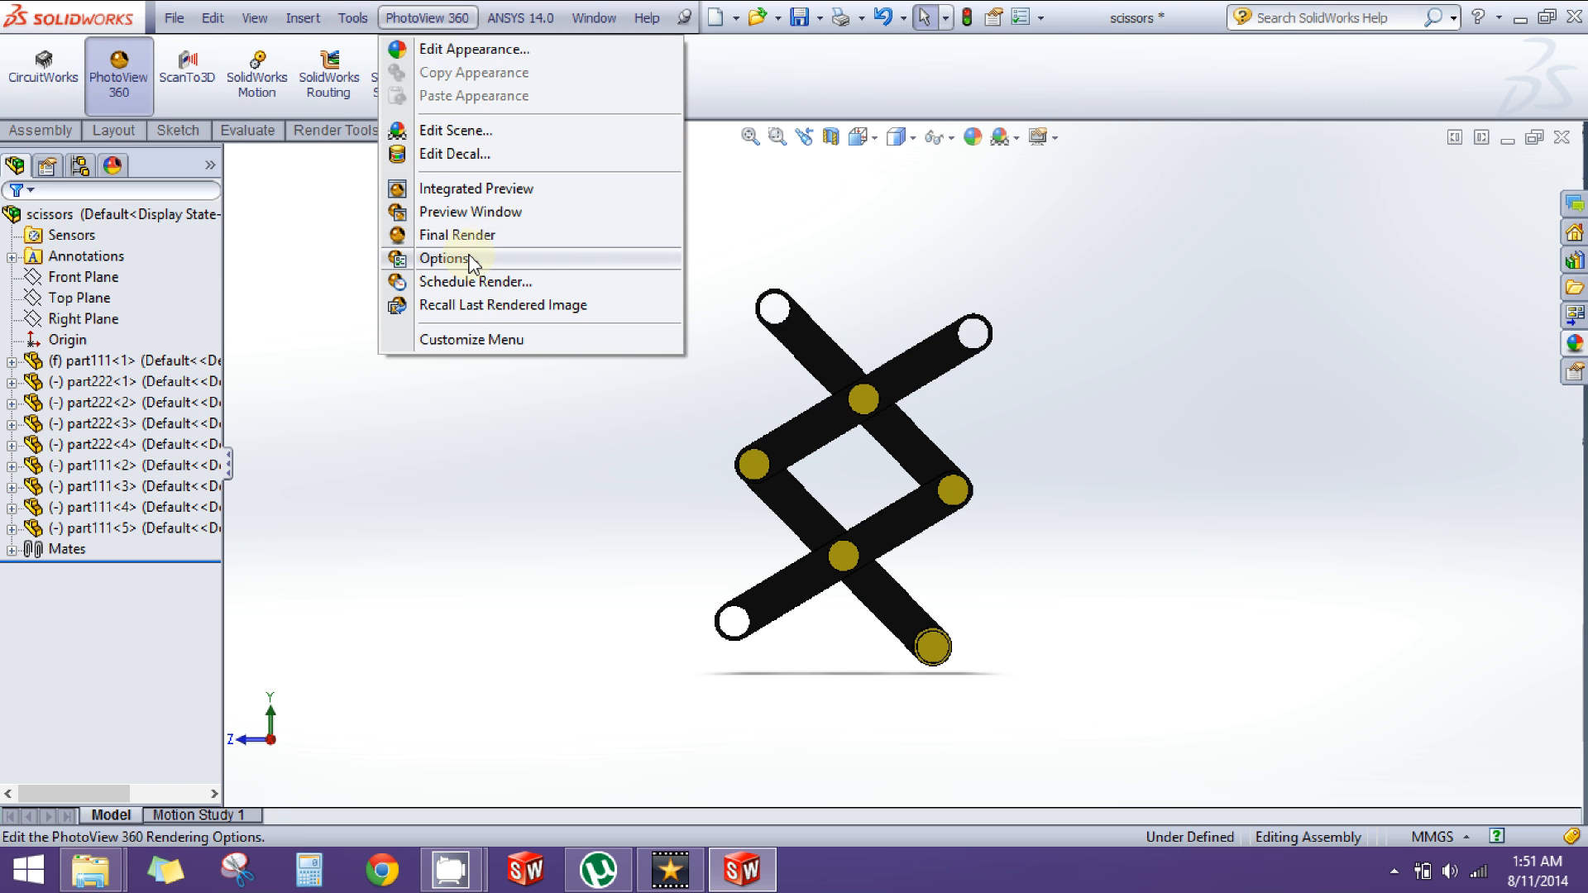
click(443, 258)
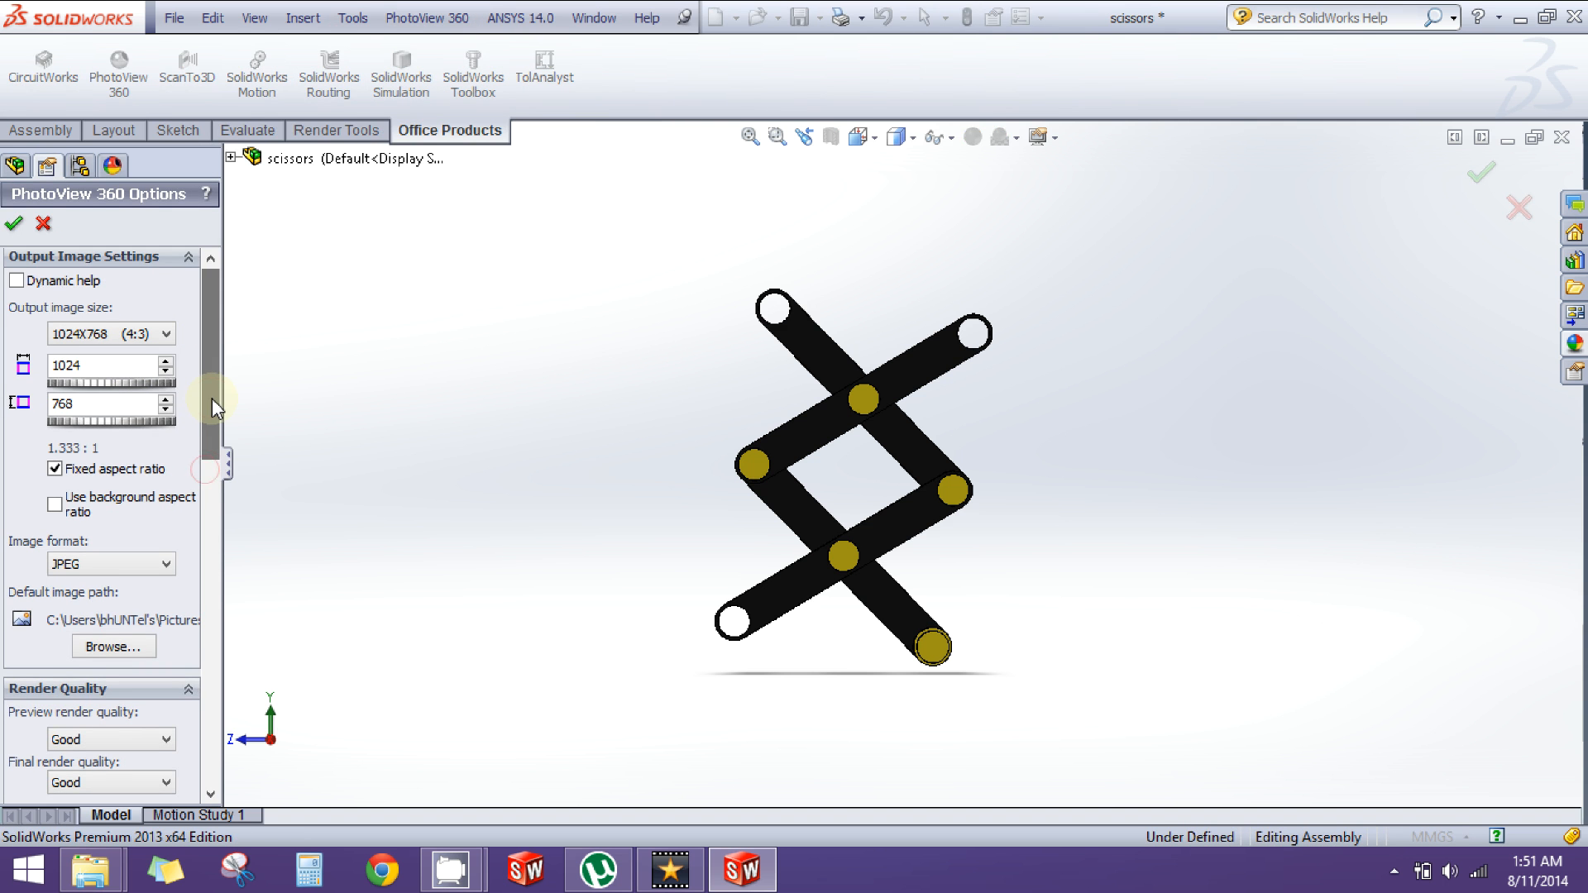
scroll(down, 3)
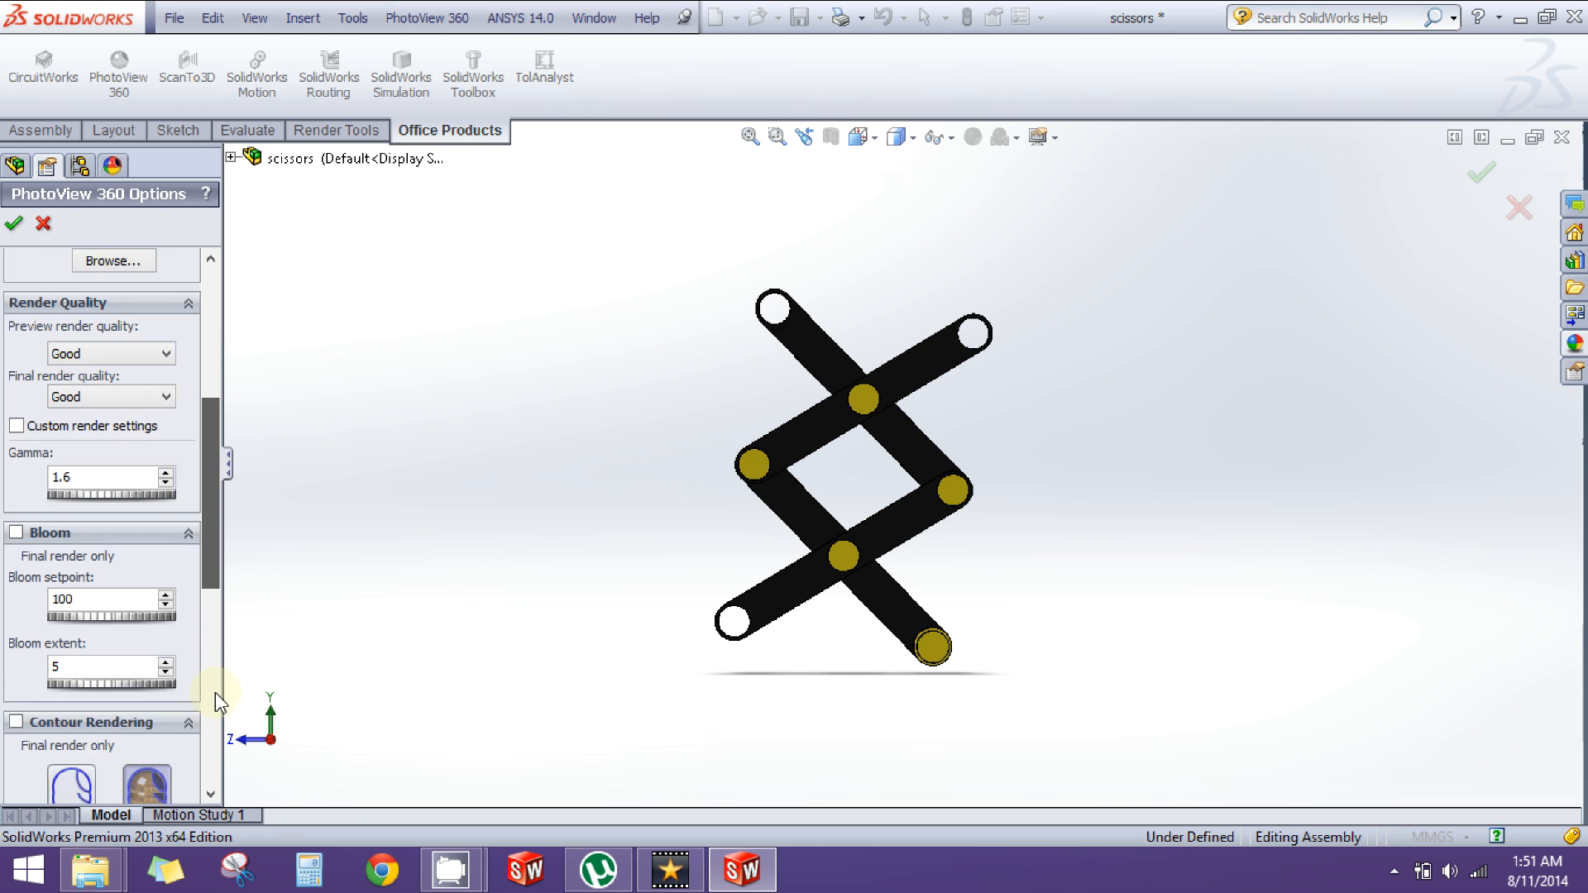
scroll(down, 3)
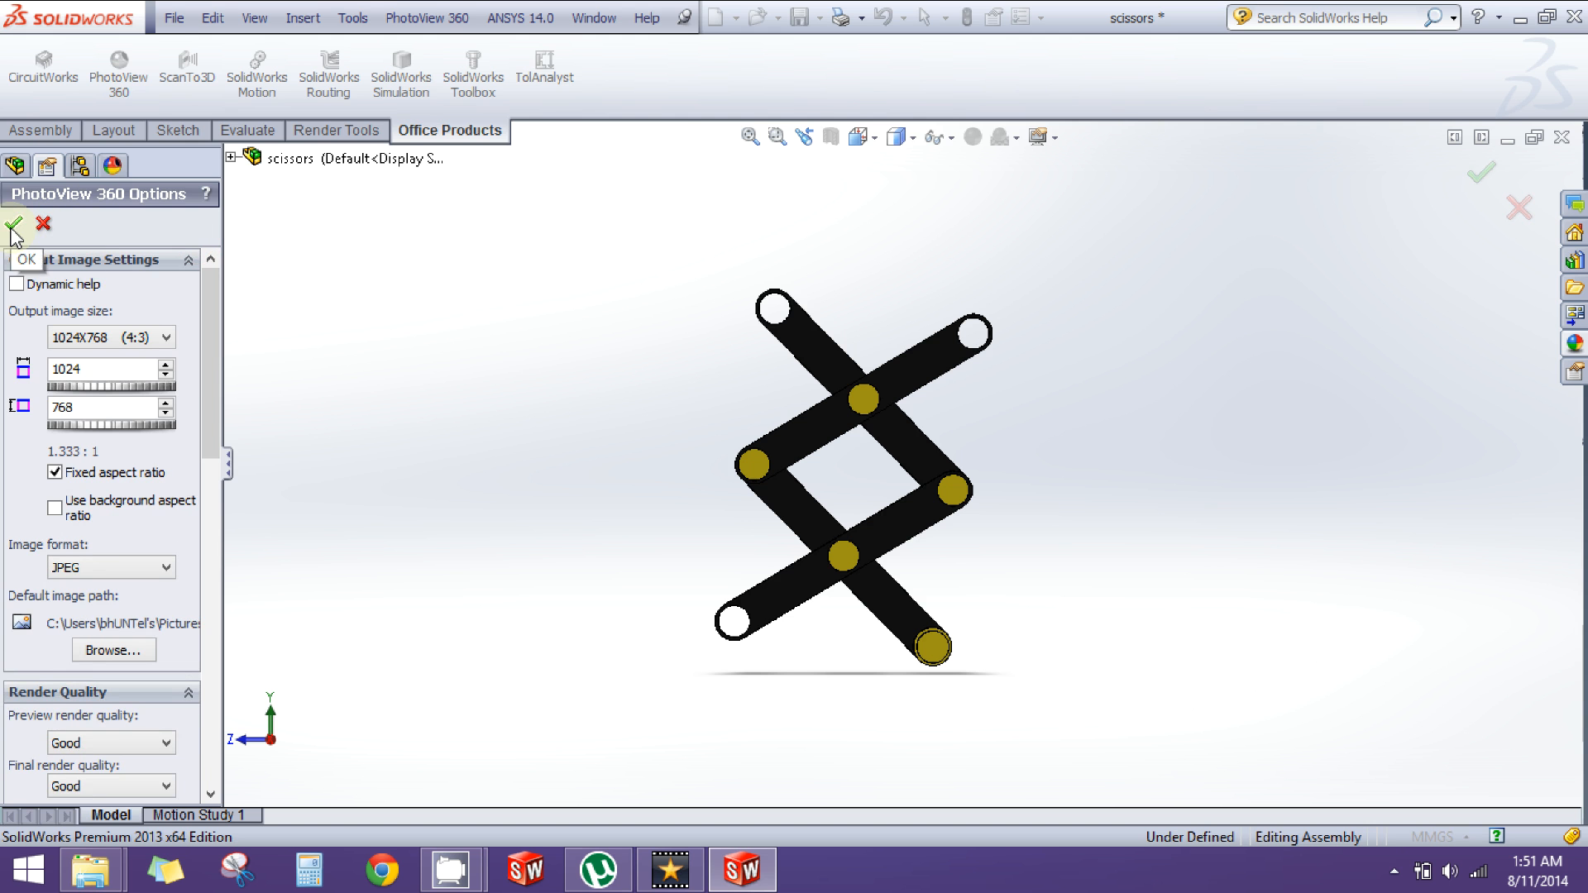
click(427, 18)
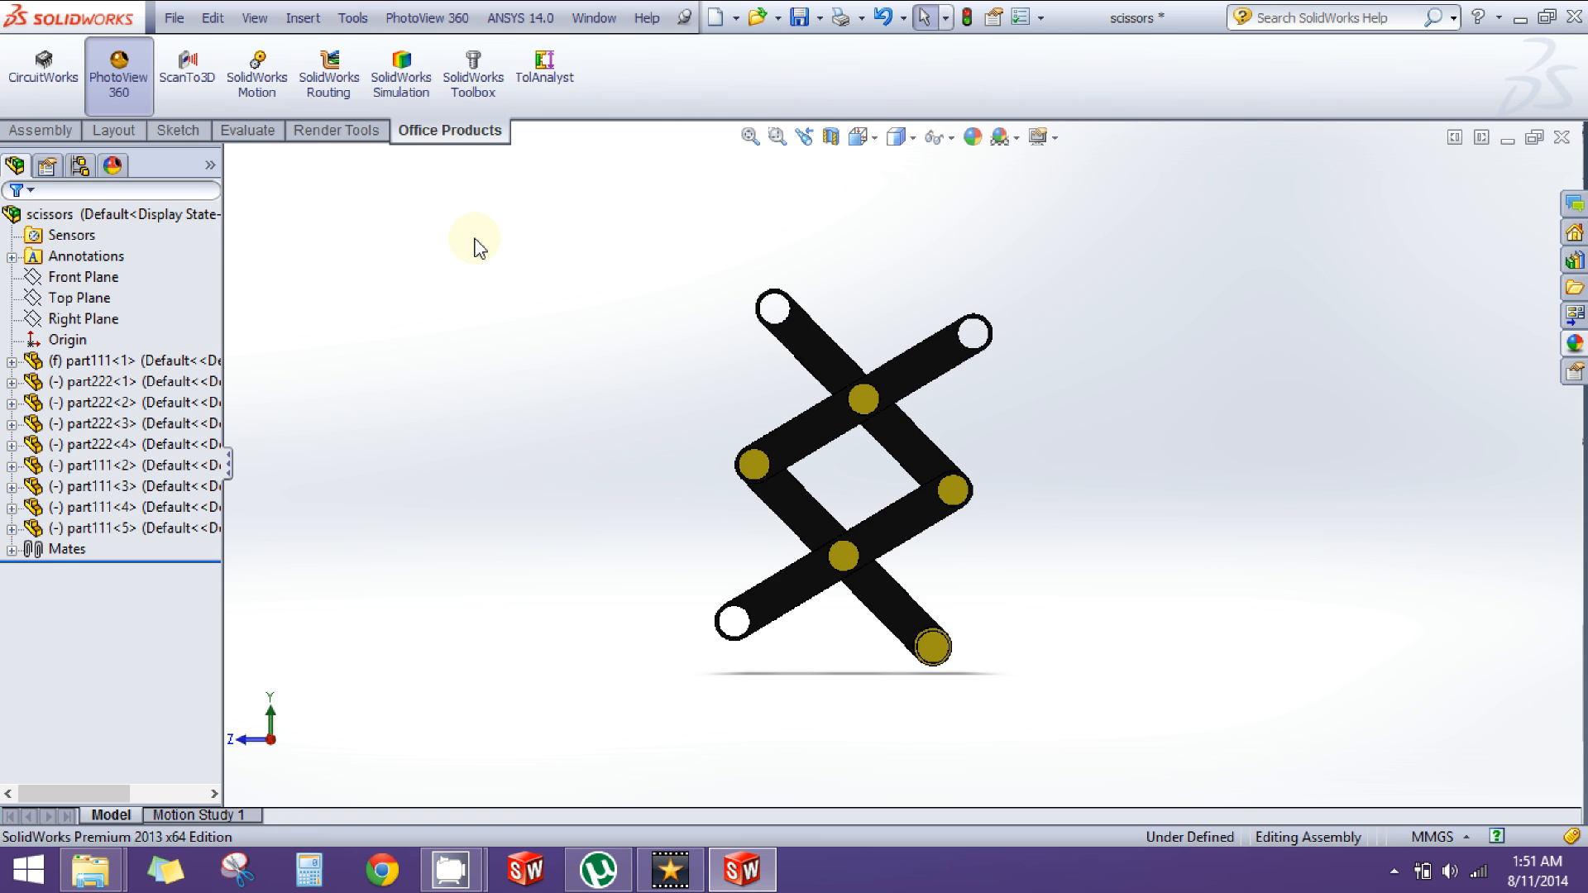
click(119, 70)
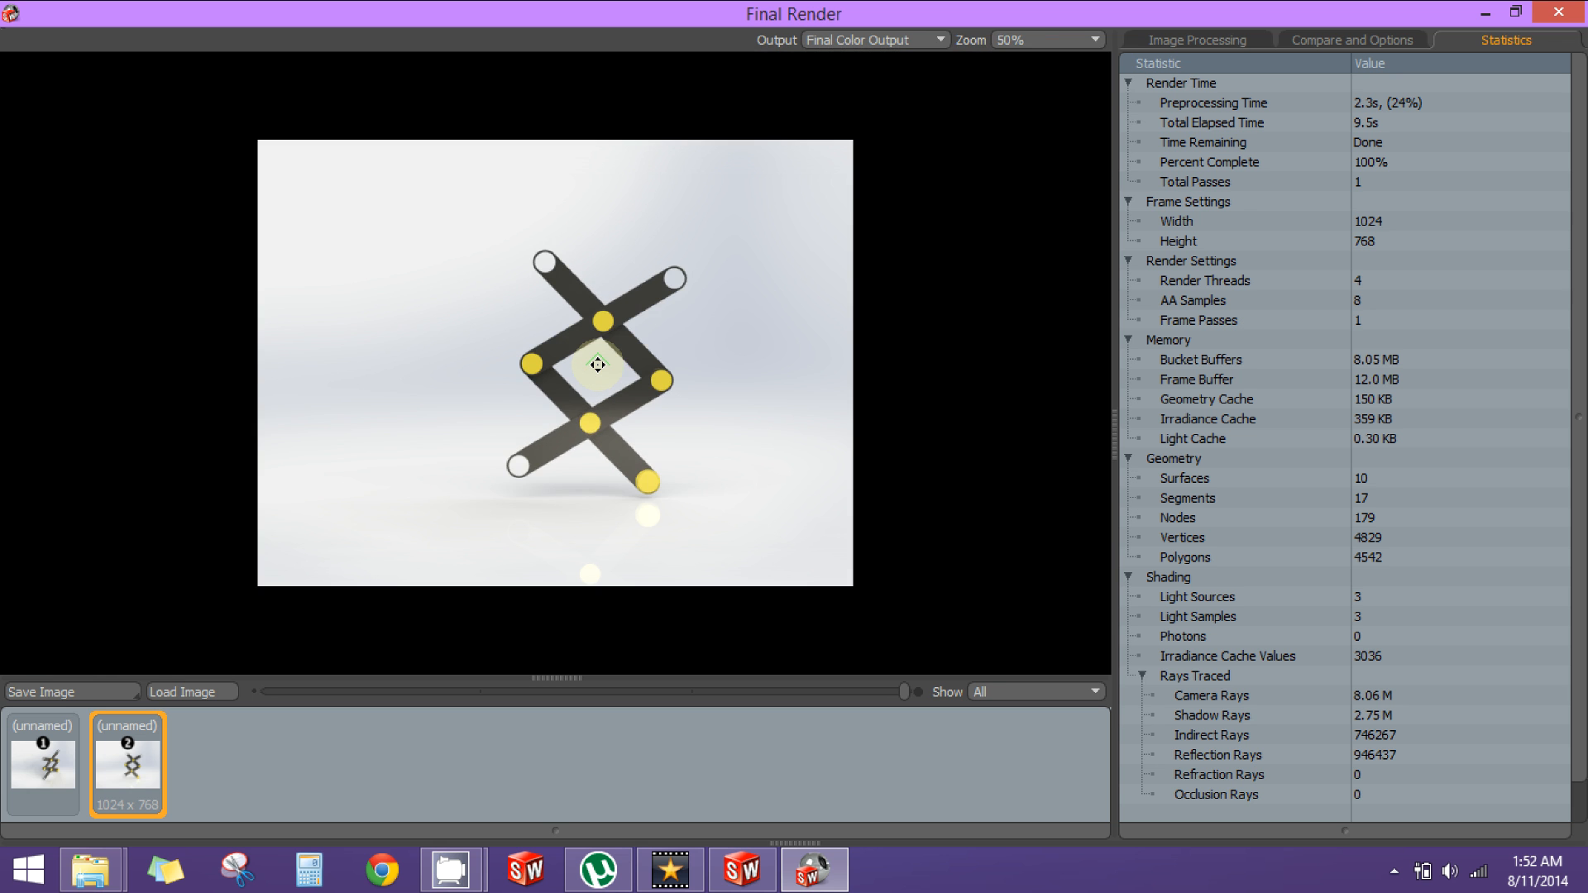
- Set the Final Render zoom to 100% and start saving the rendered image
click(1088, 40)
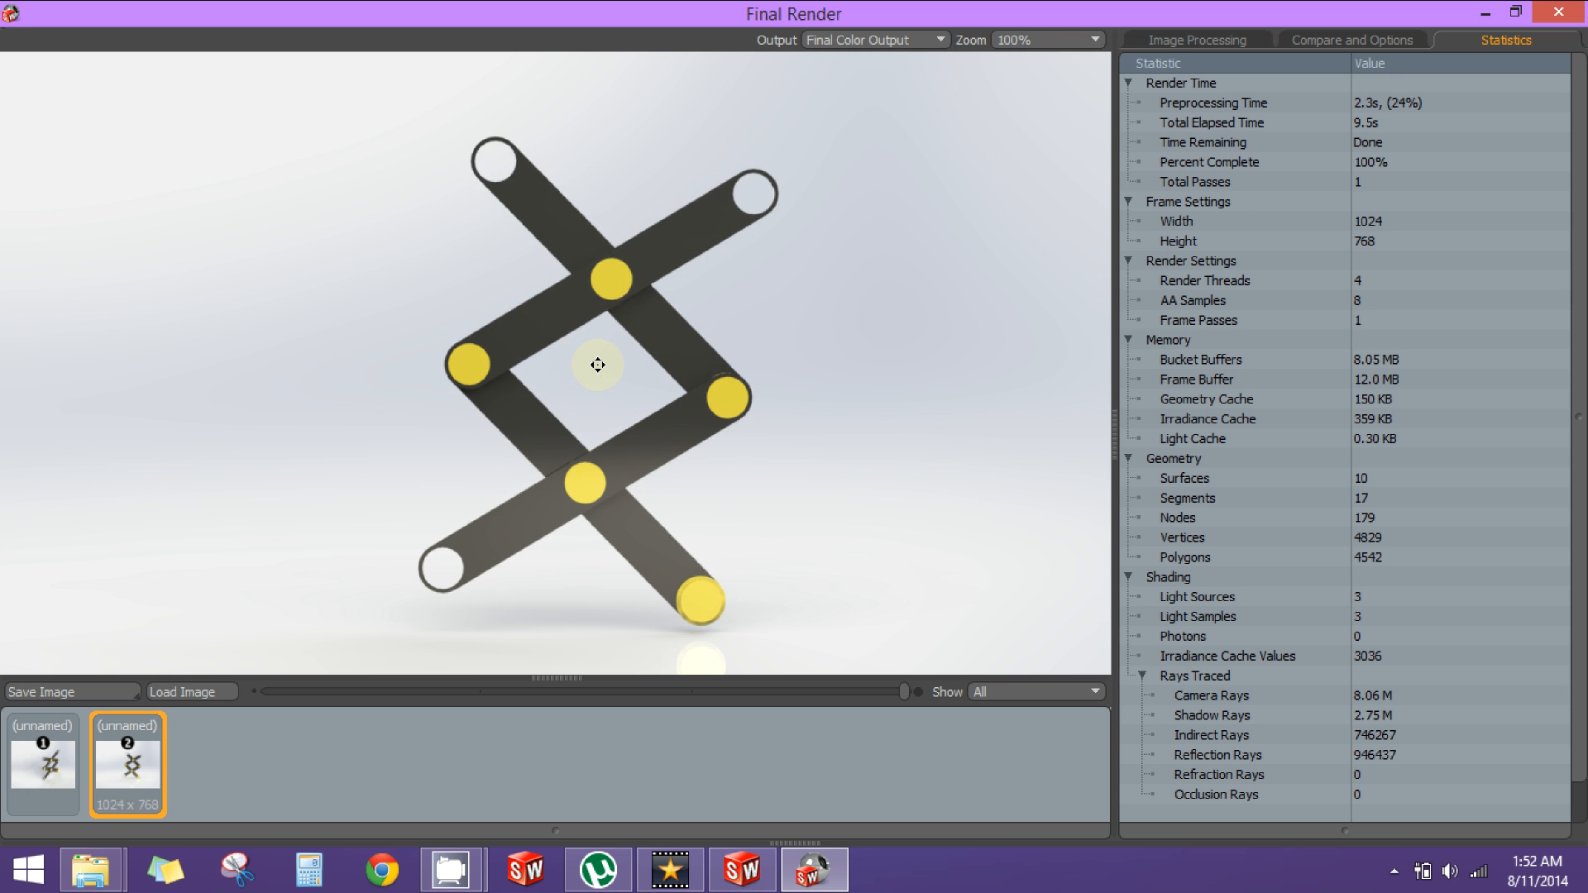
mouse_move(621, 368)
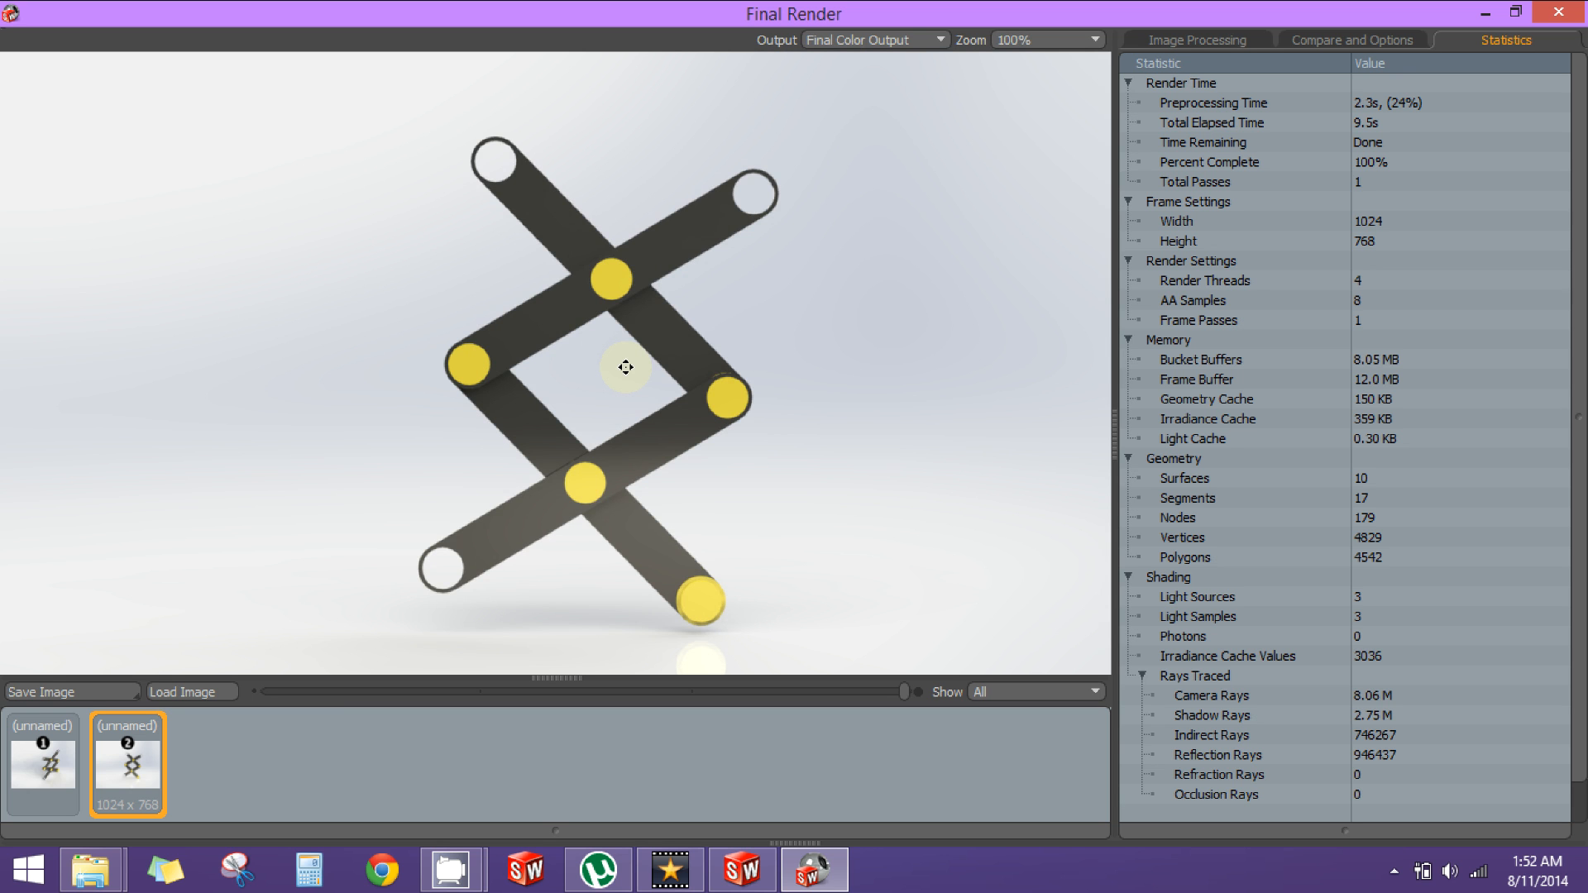
mouse_move(299, 607)
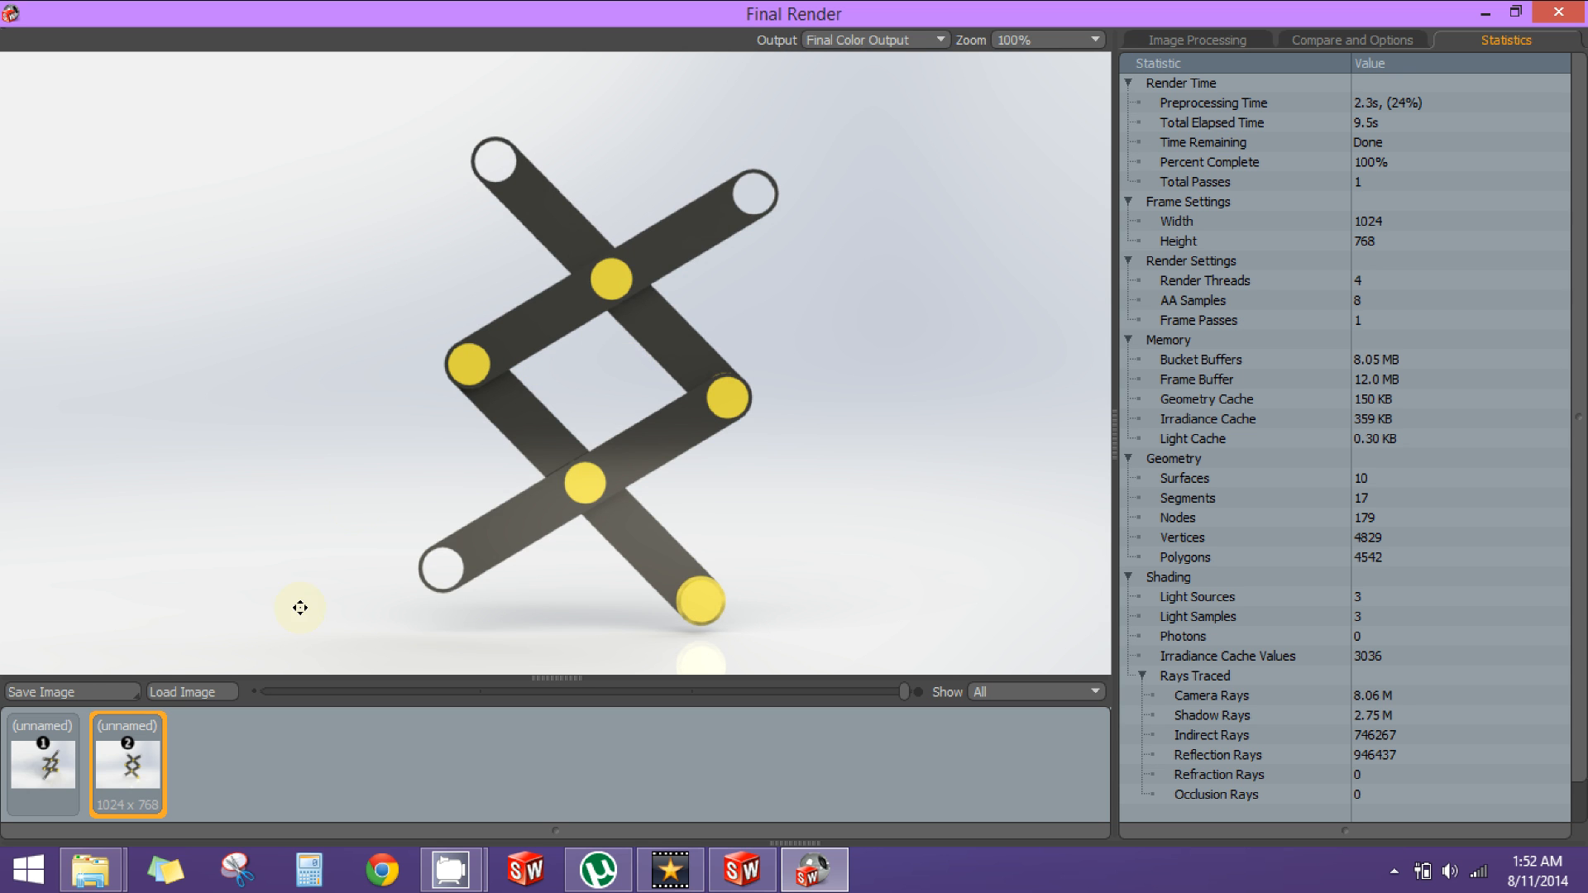
mouse_move(97, 692)
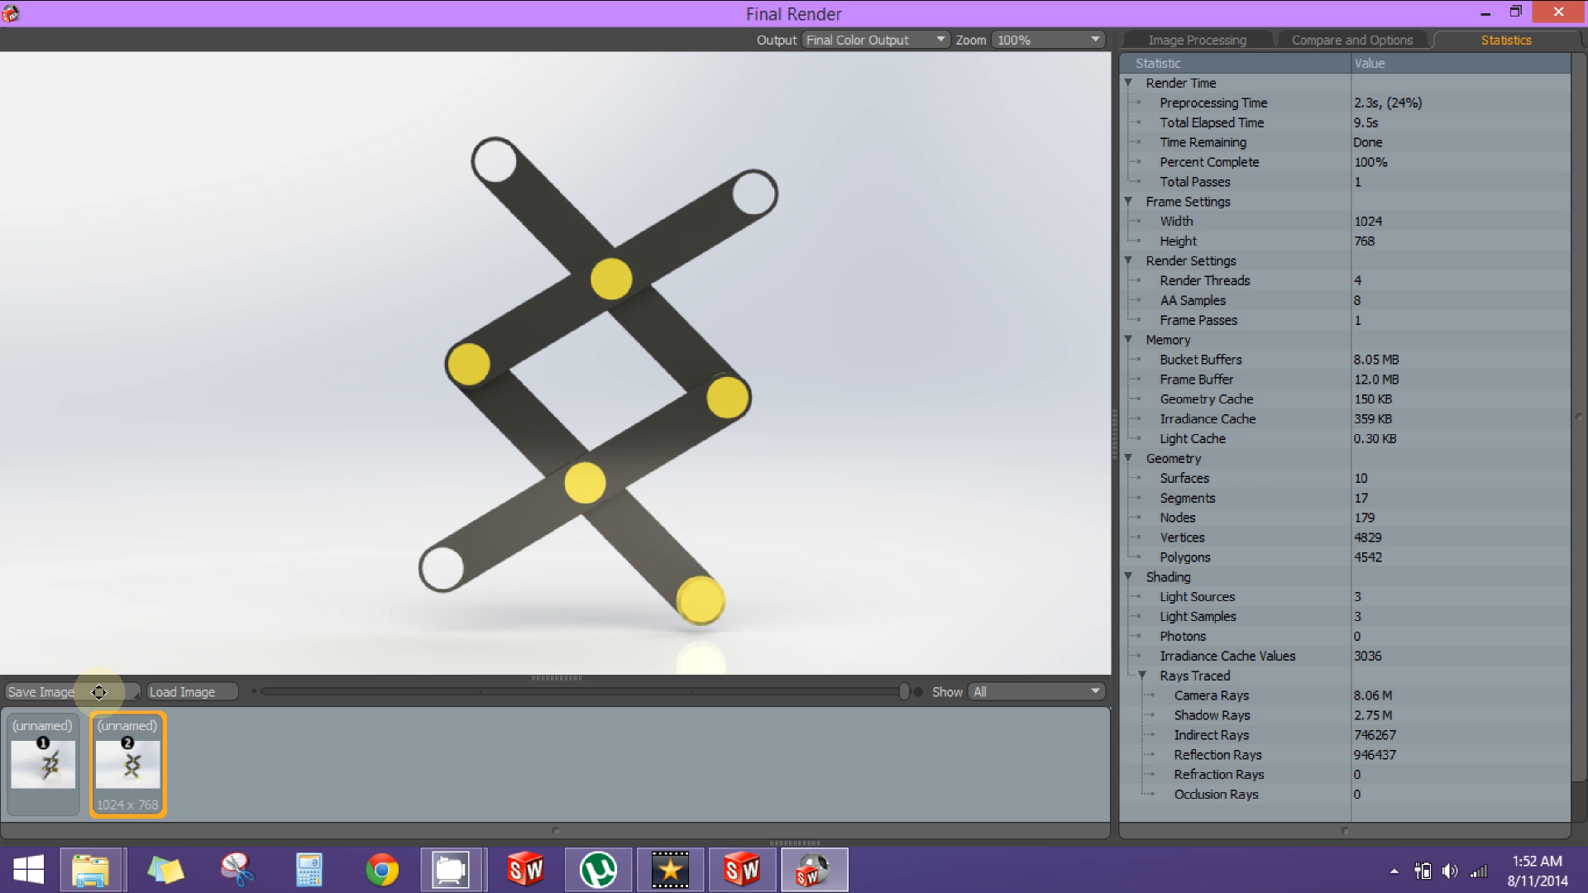
click(44, 691)
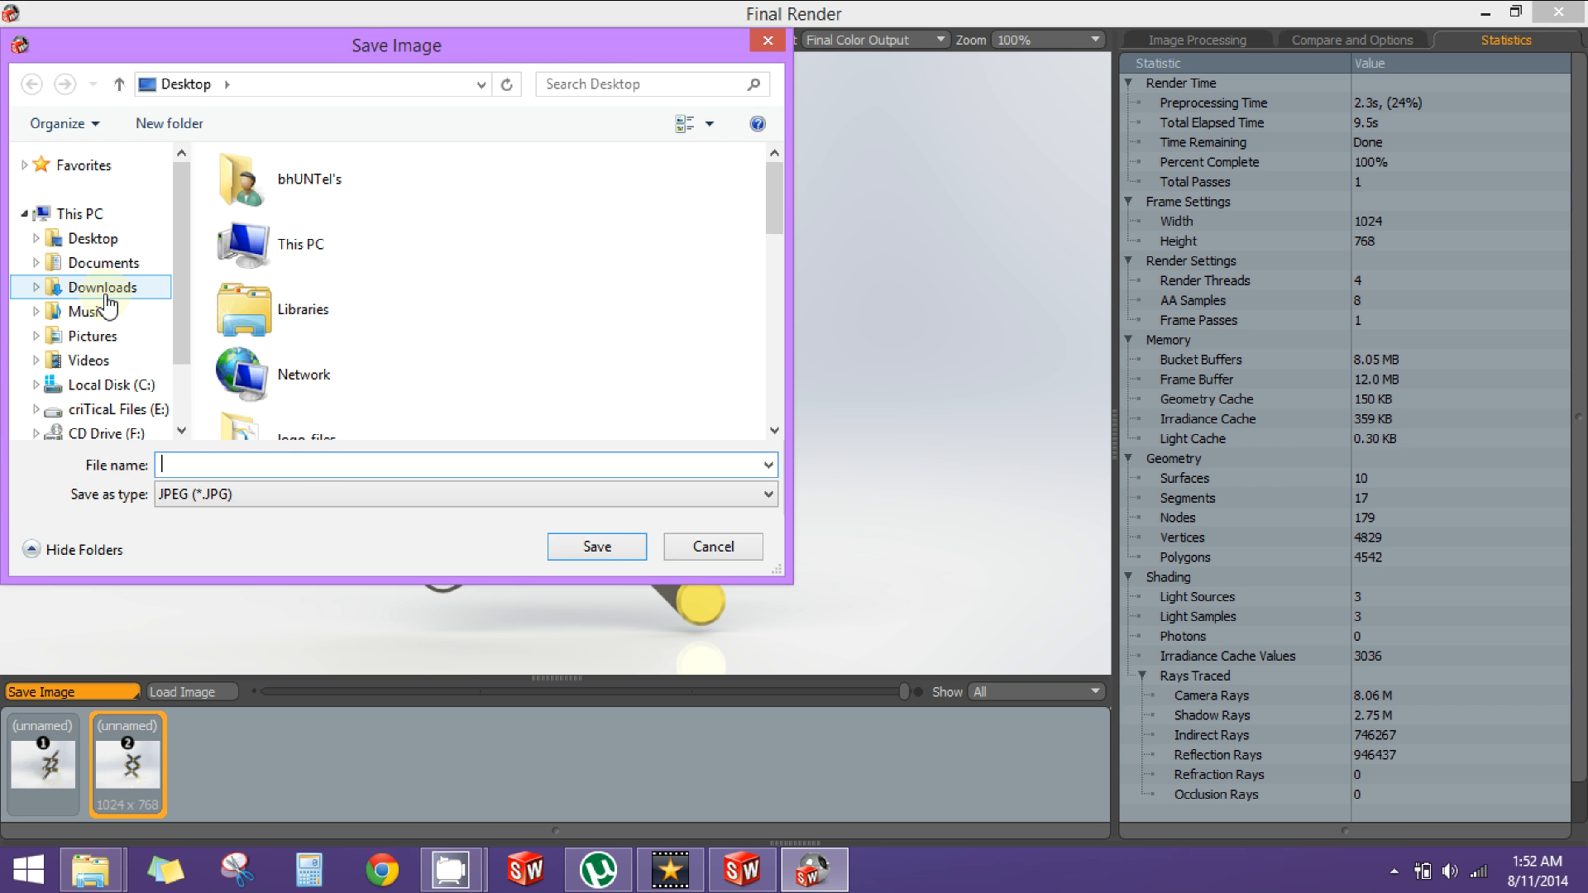
mouse_move(713, 547)
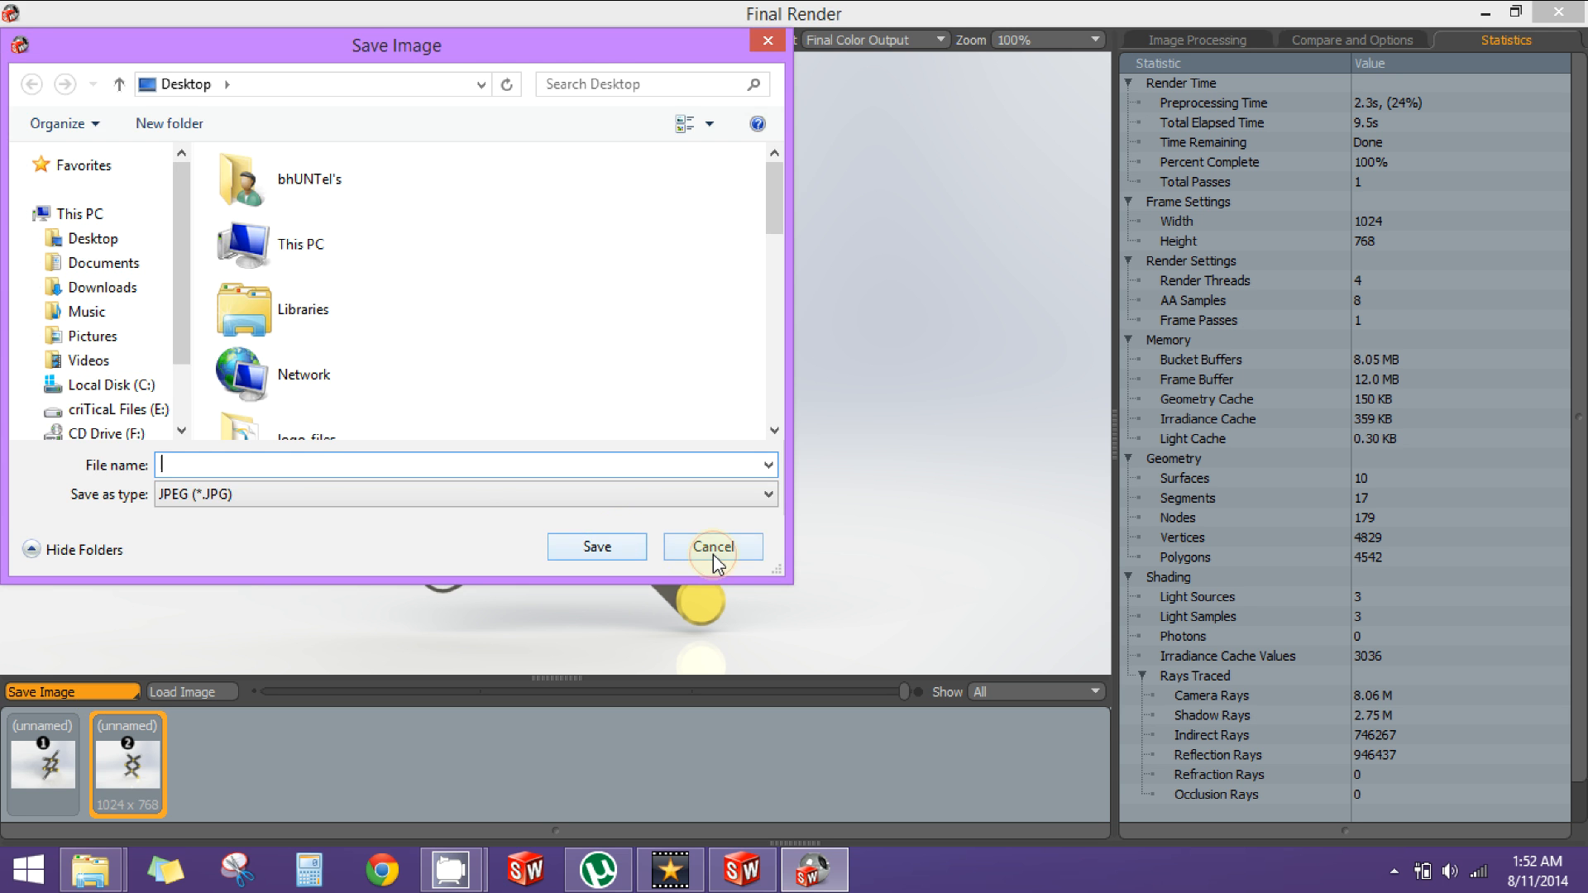
click(713, 546)
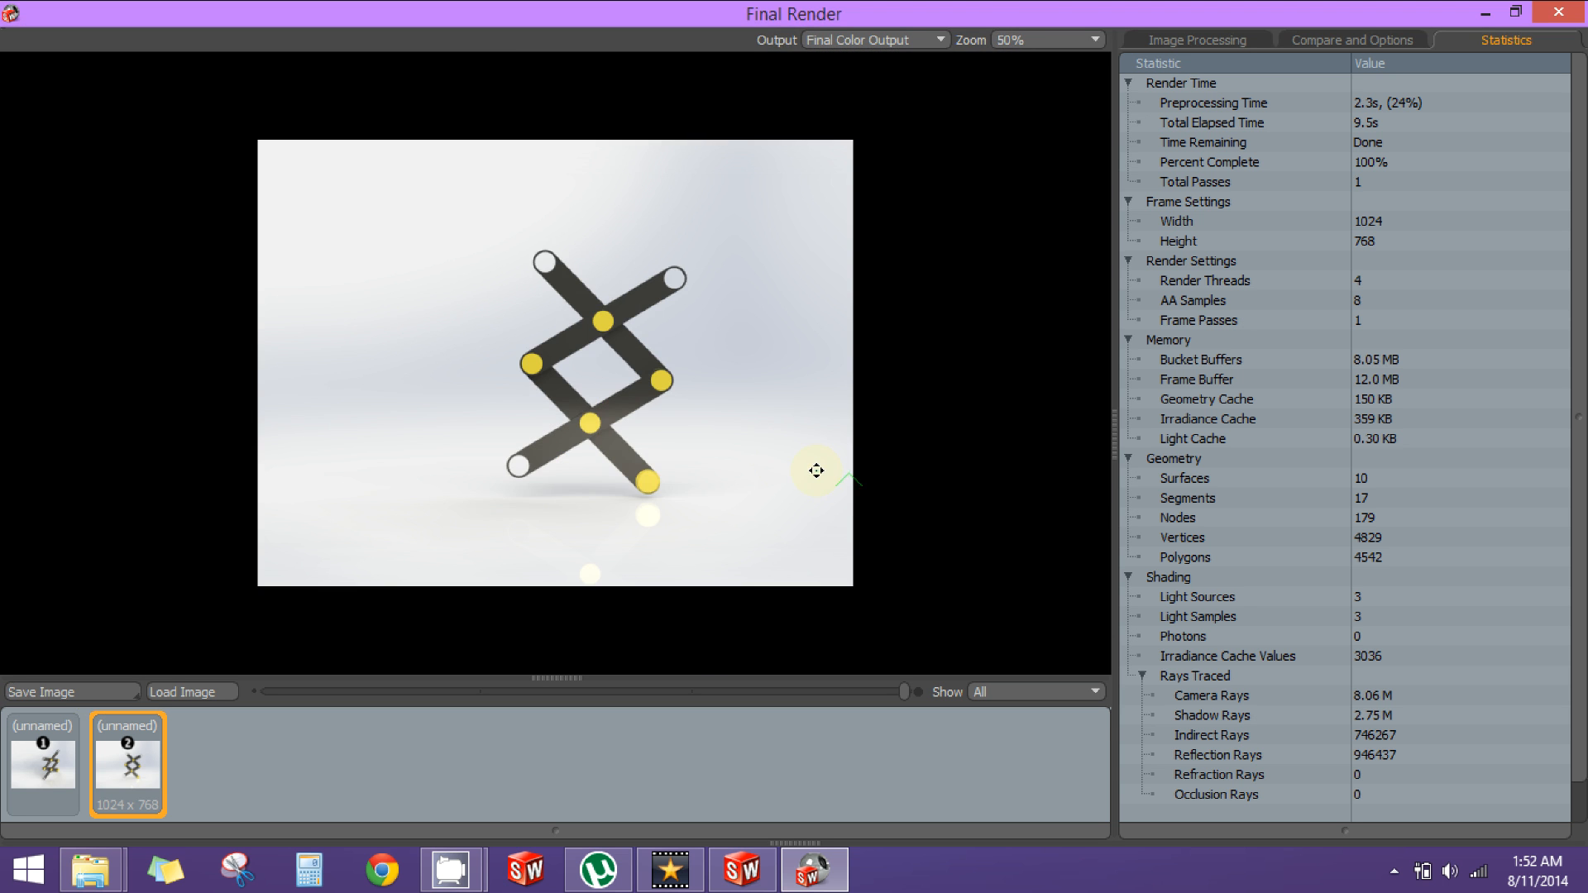
click(1086, 39)
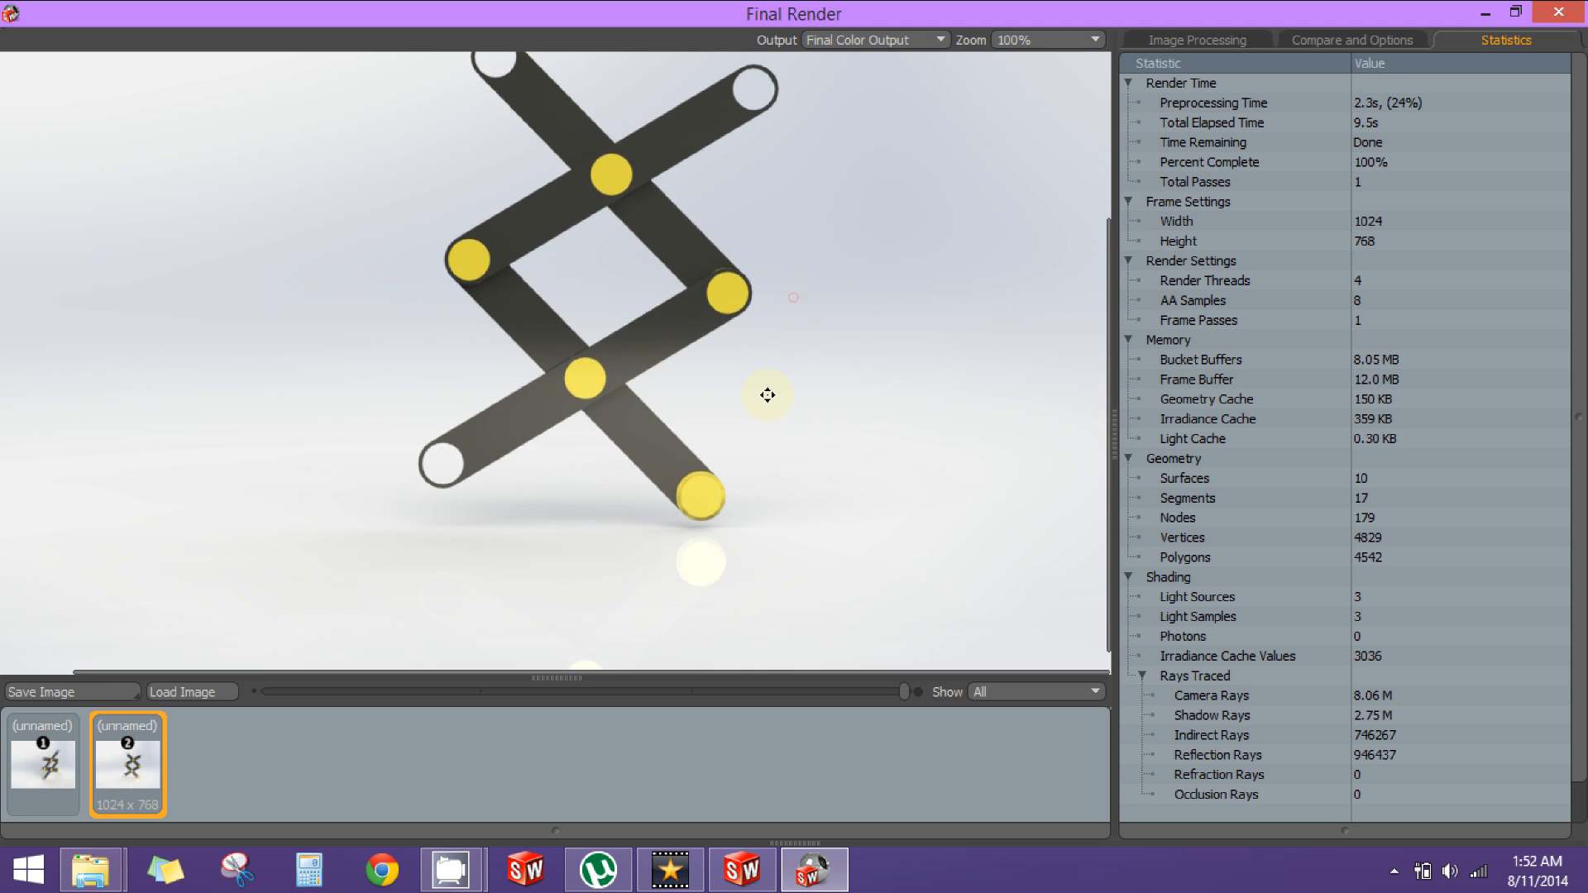